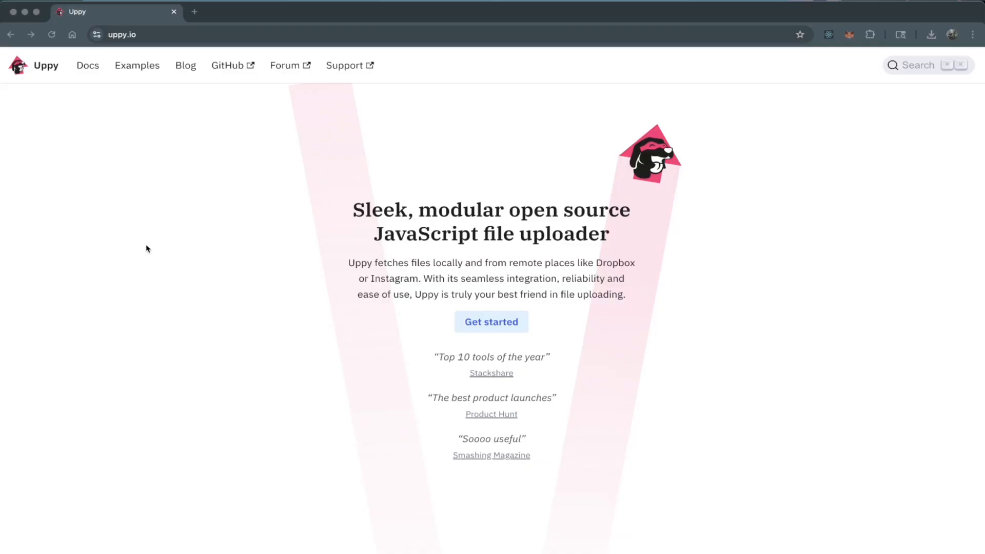
mouse_move(591, 240)
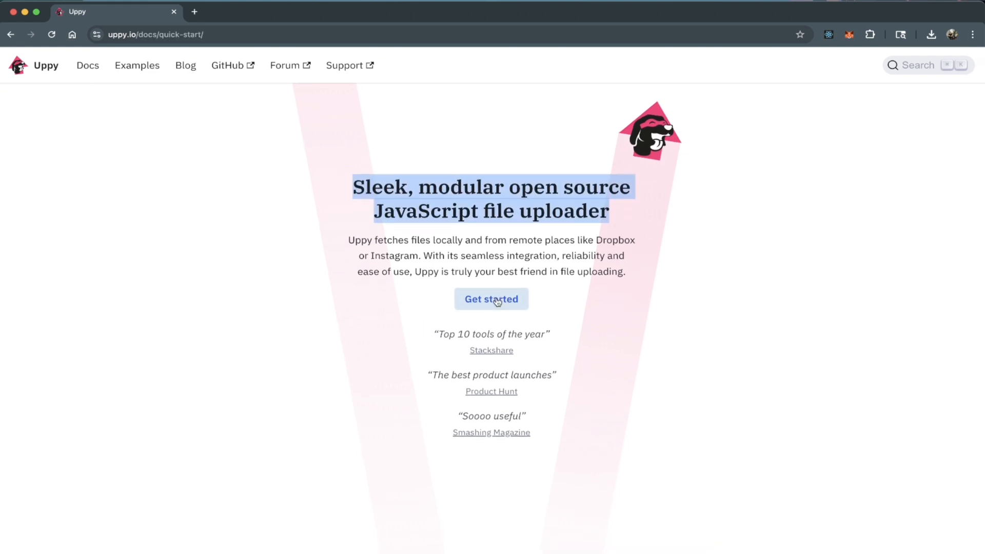
Open the Uppy Quick start docs page from the homepage's Get started button.
left_click(492, 299)
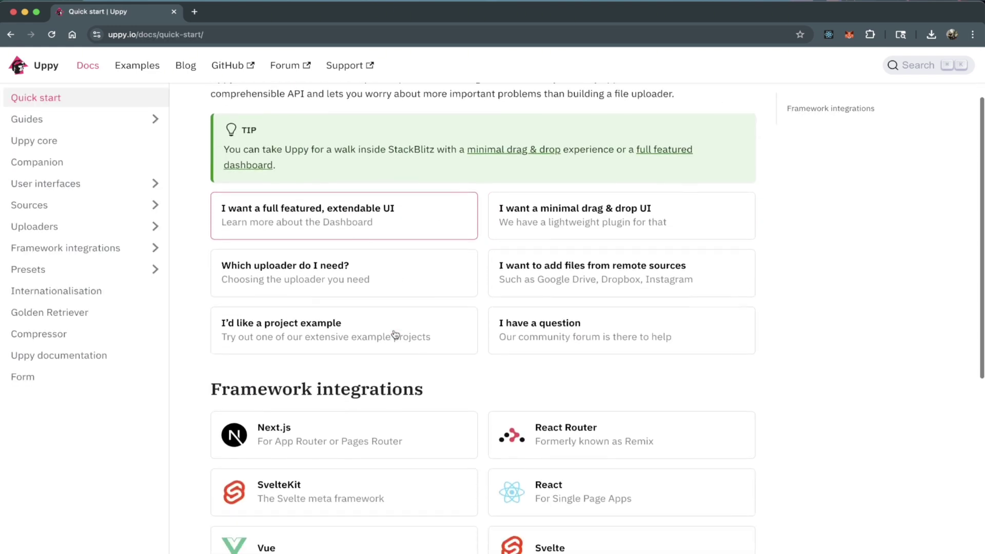
left_click(568, 493)
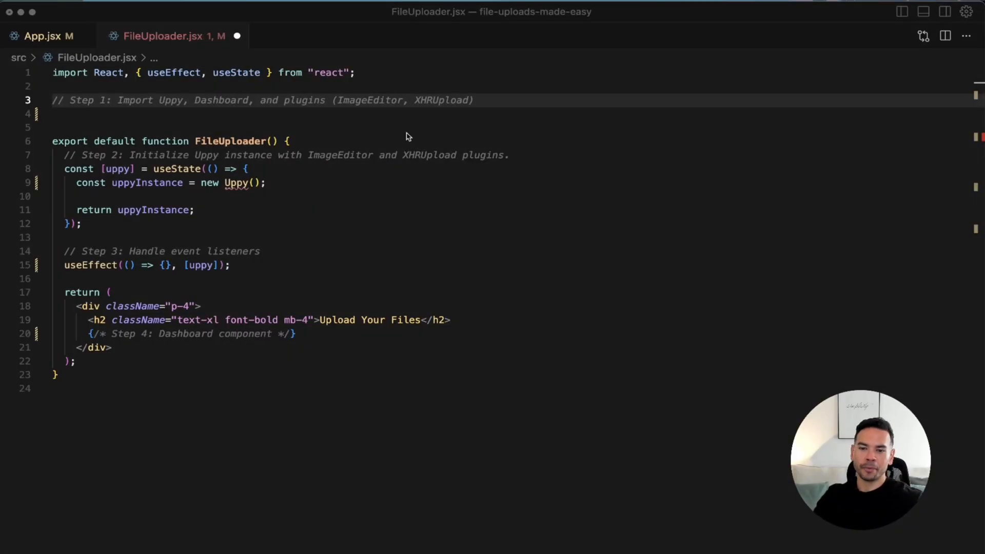
mouse_move(283, 115)
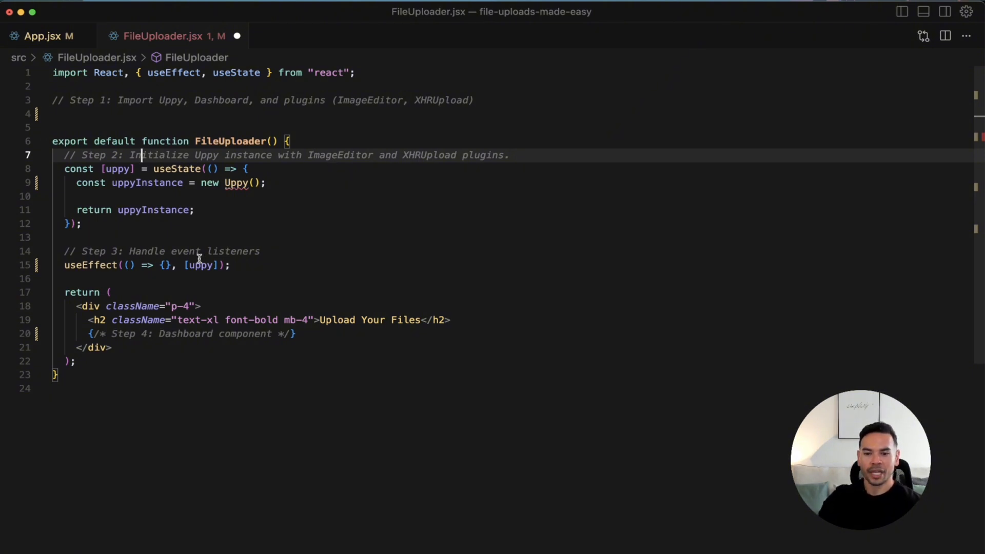
left_click(251, 251)
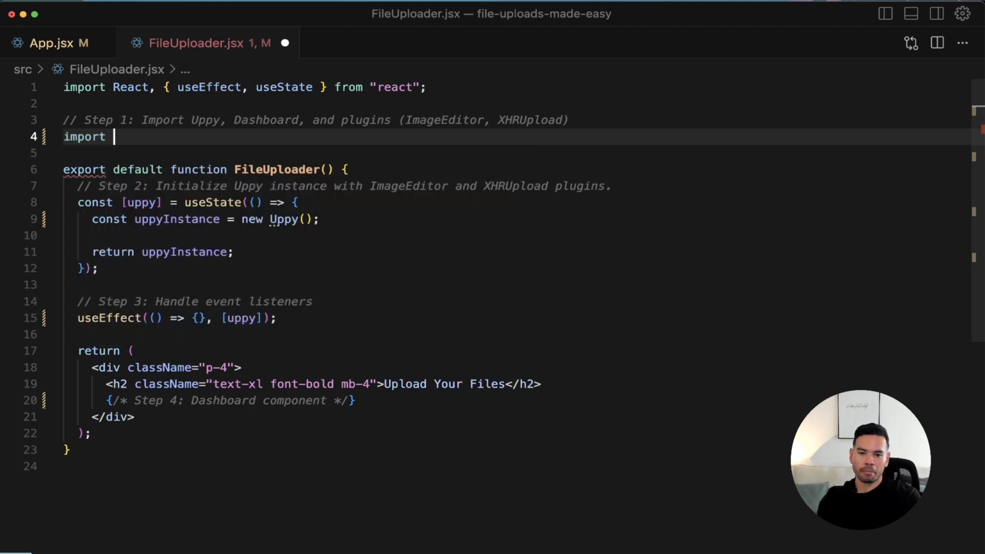
type("Uppy from \"@uppy/core\";")
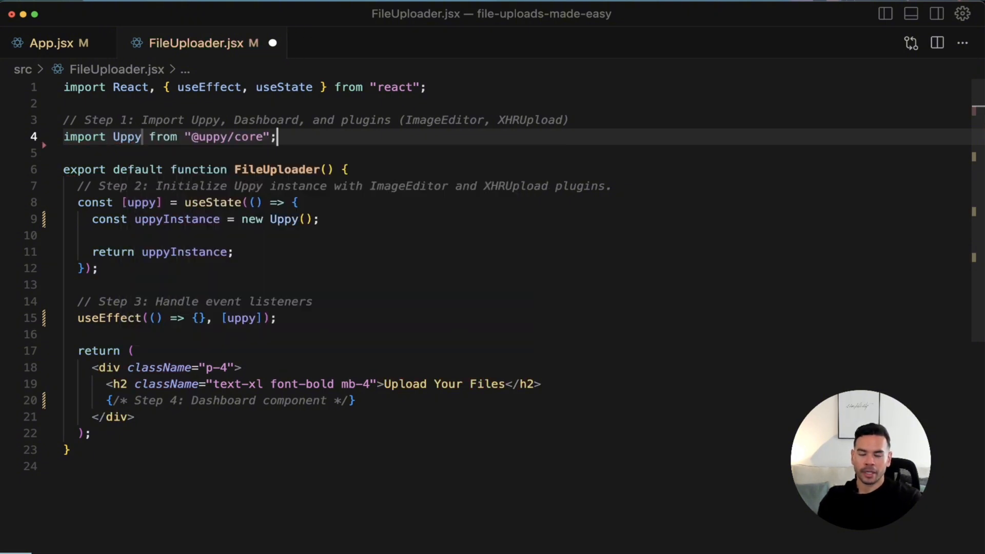
key("Enter")
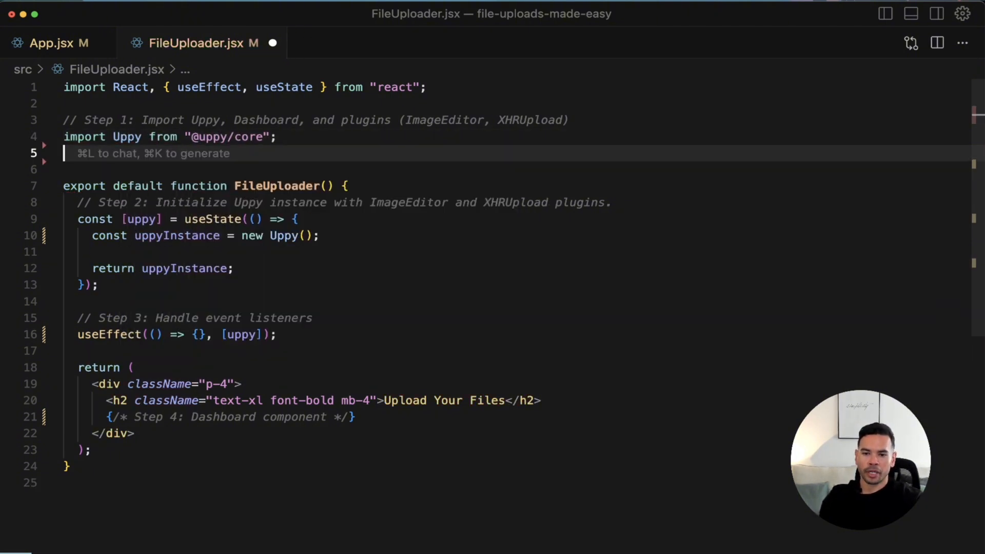
type("import {")
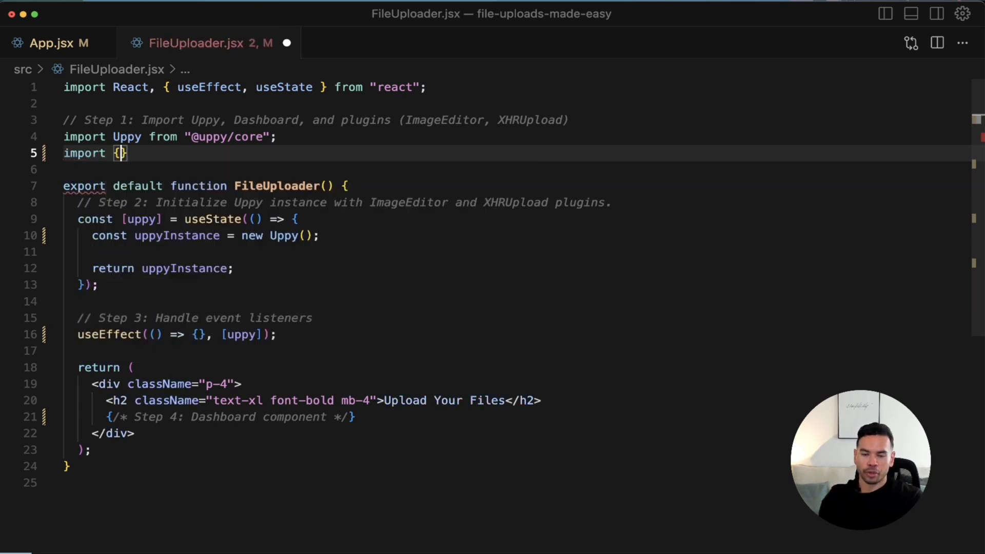
type("Dashboa")
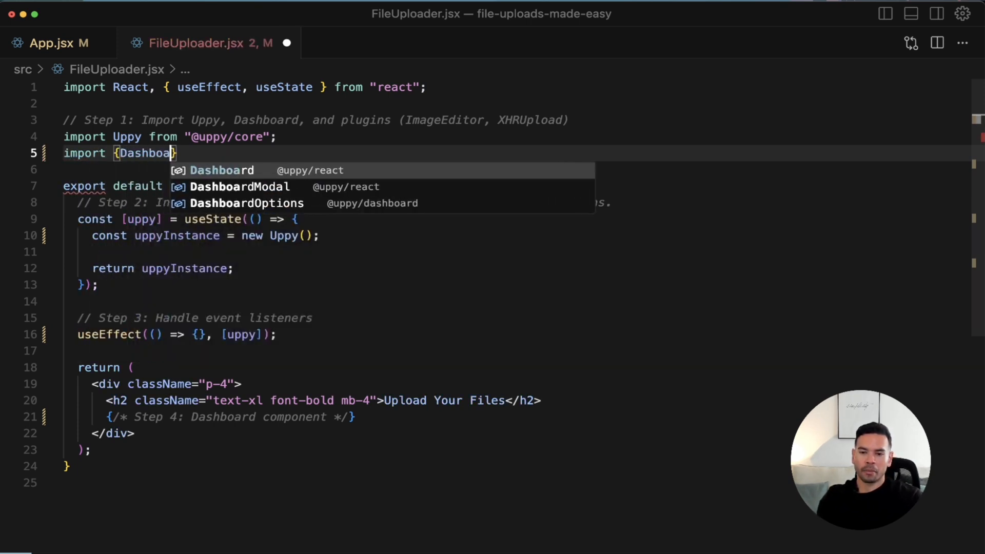
left_click(222, 170)
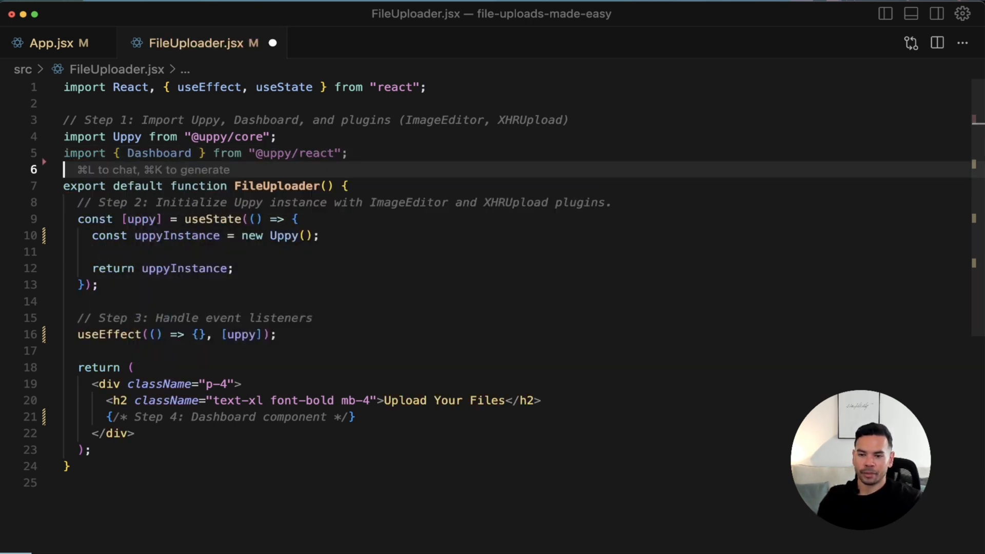
key("Enter")
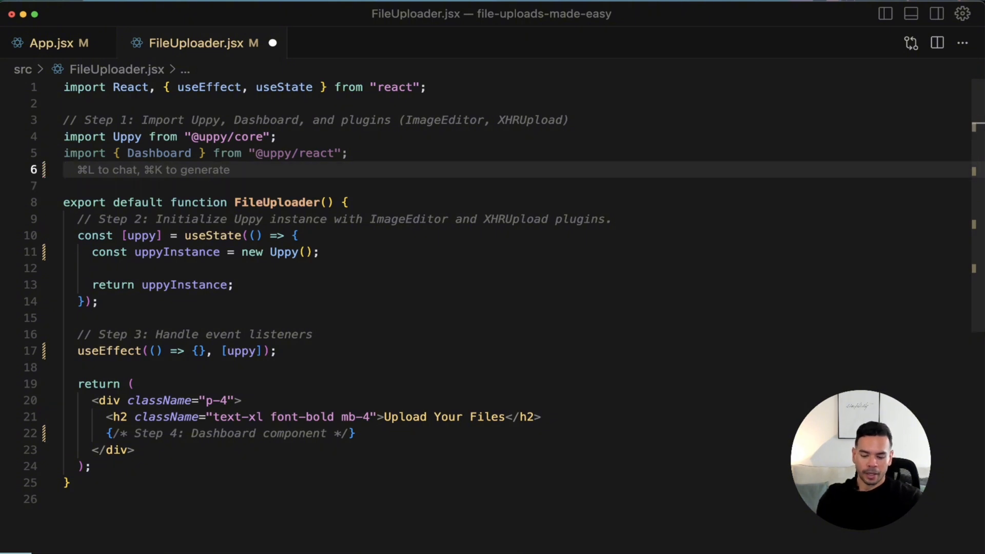
Import ImageEditor and XHRUpload, then add the core, dashboard and image-editor style.css imports.
type("import")
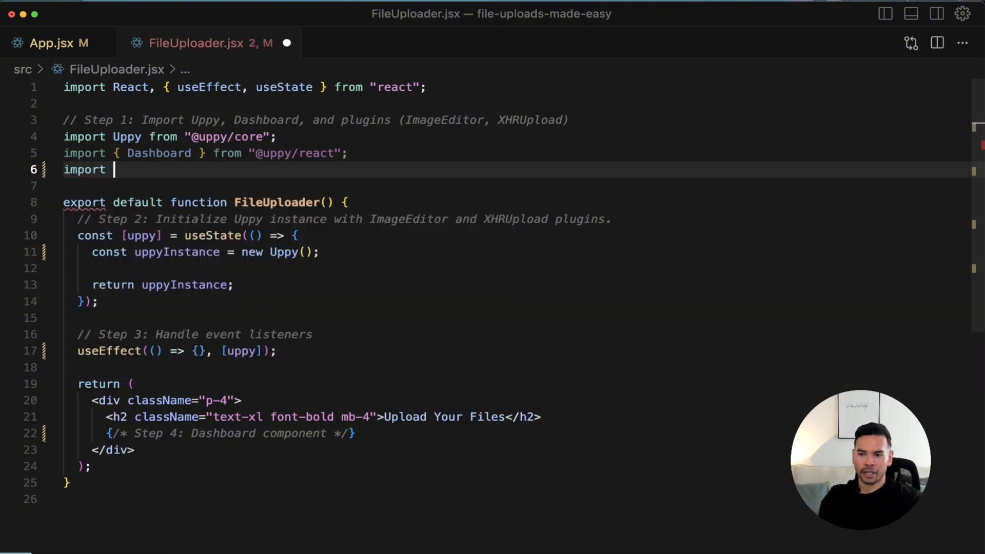
type("Im")
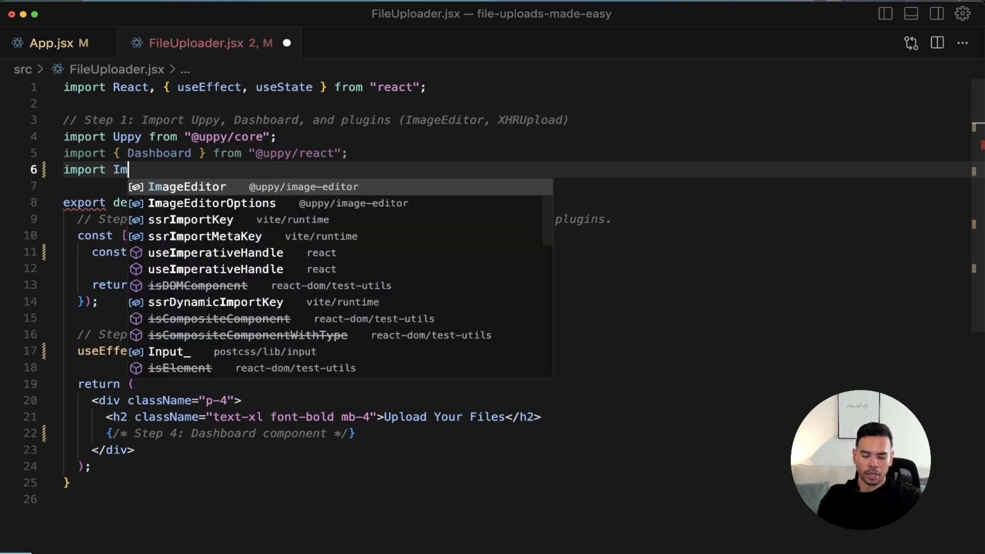
left_click(186, 186)
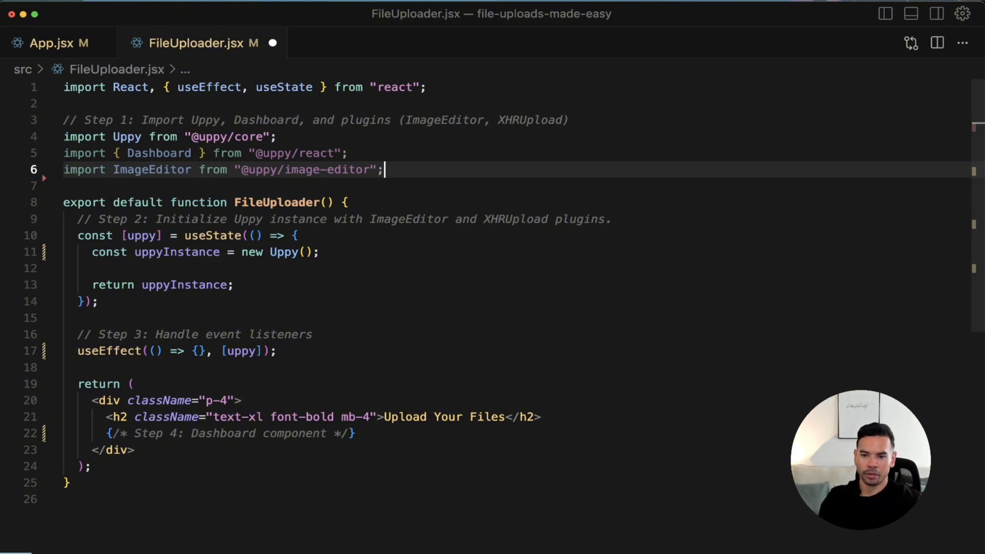
type("import")
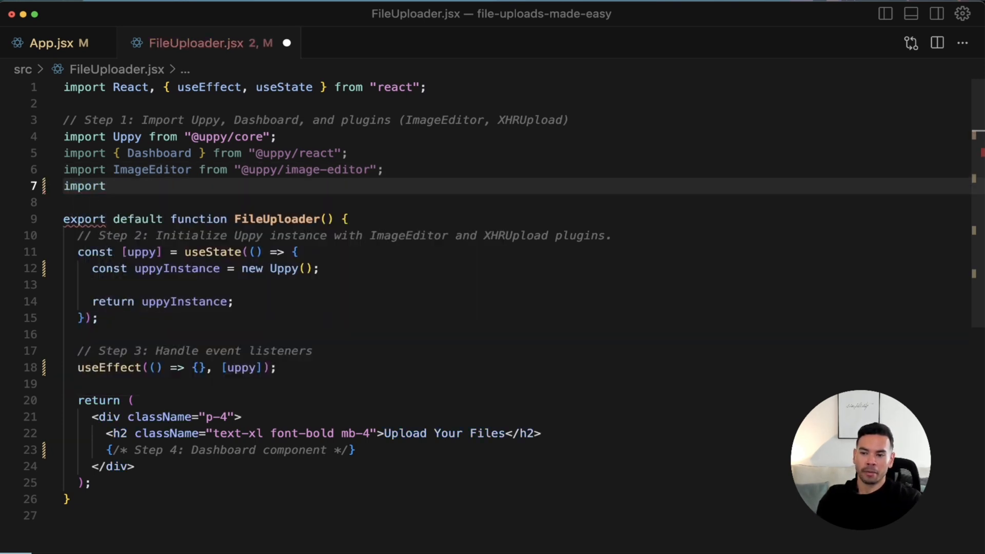
type("SHR")
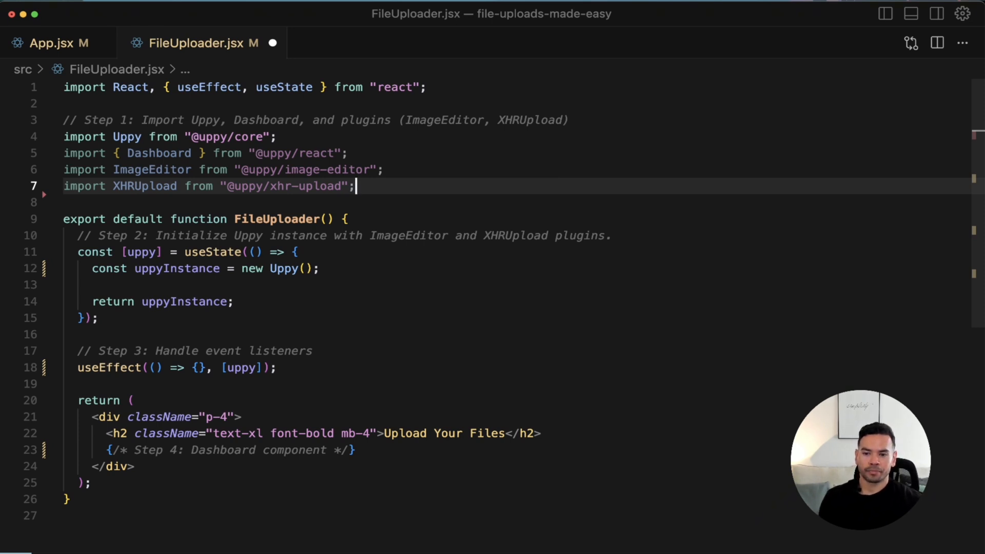
key("Enter")
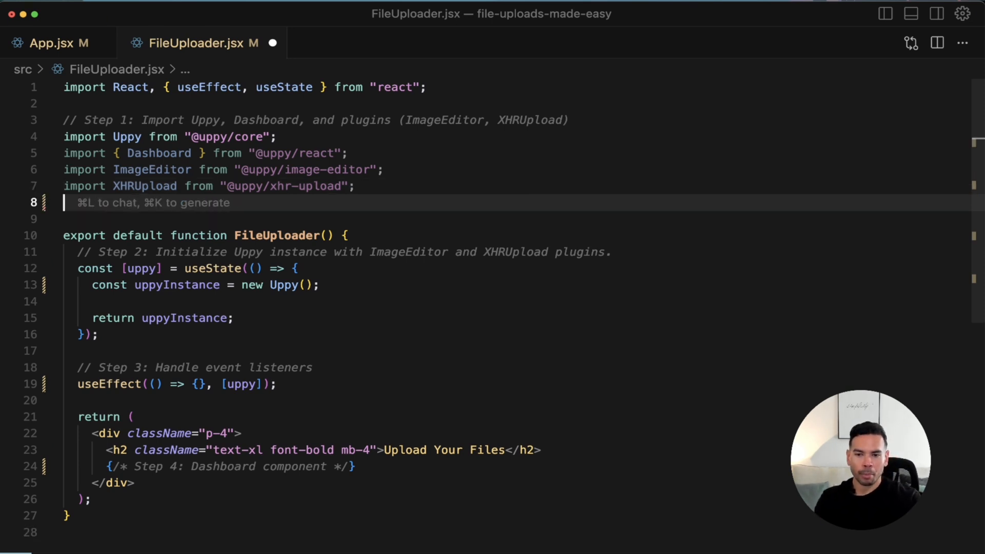
type("uppy")
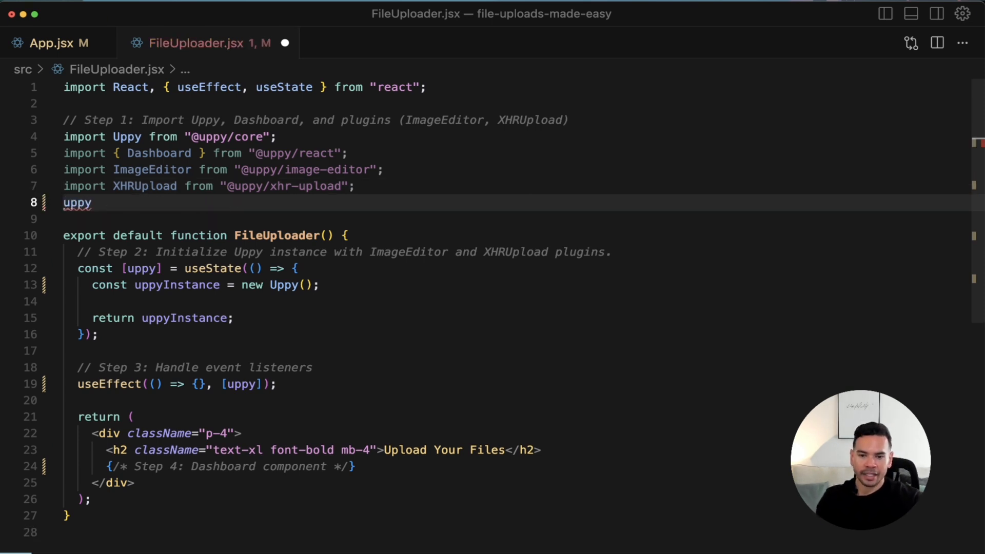
type("import \"@uppy/core/dist/style.css\";")
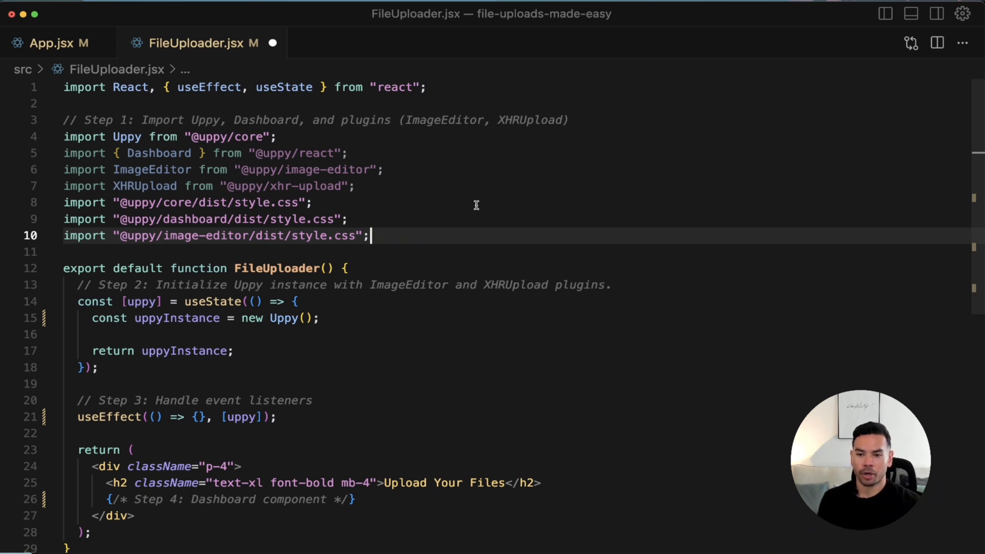
scroll("down", 3)
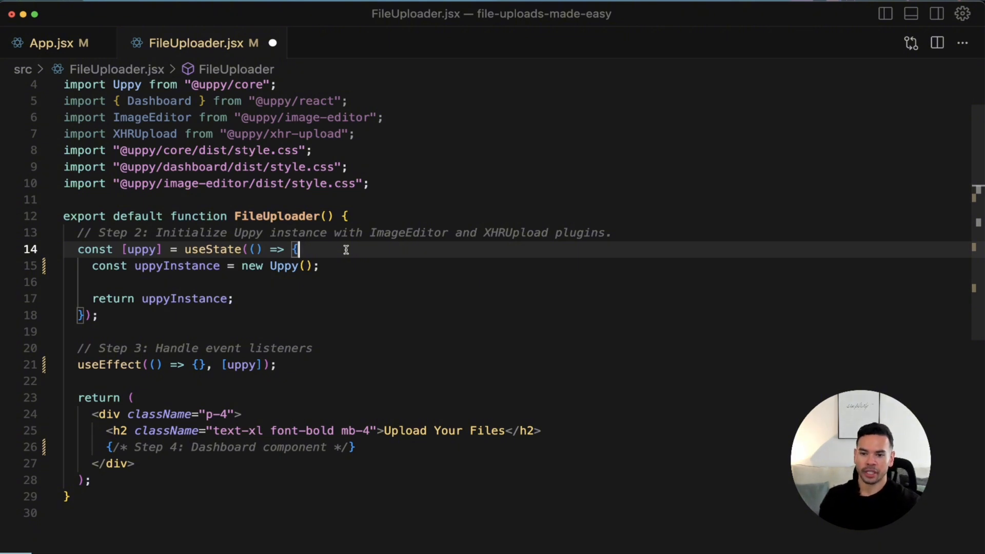
mouse_move(326, 256)
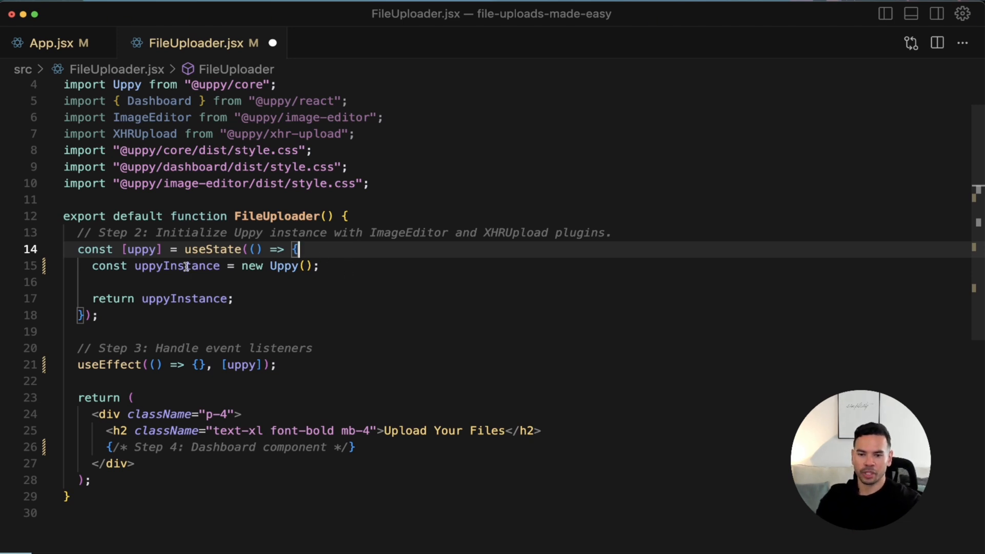
double_click(177, 266)
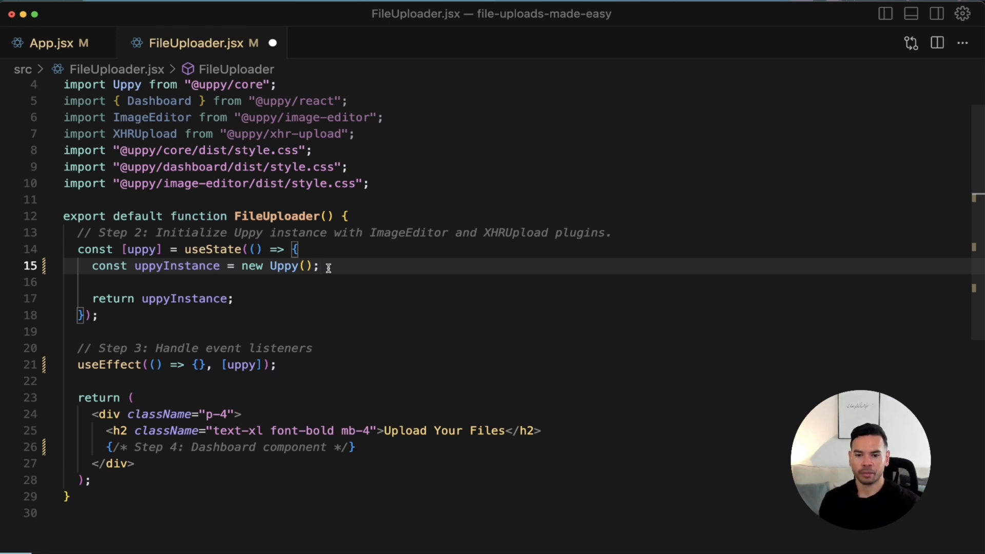
double_click(184, 298)
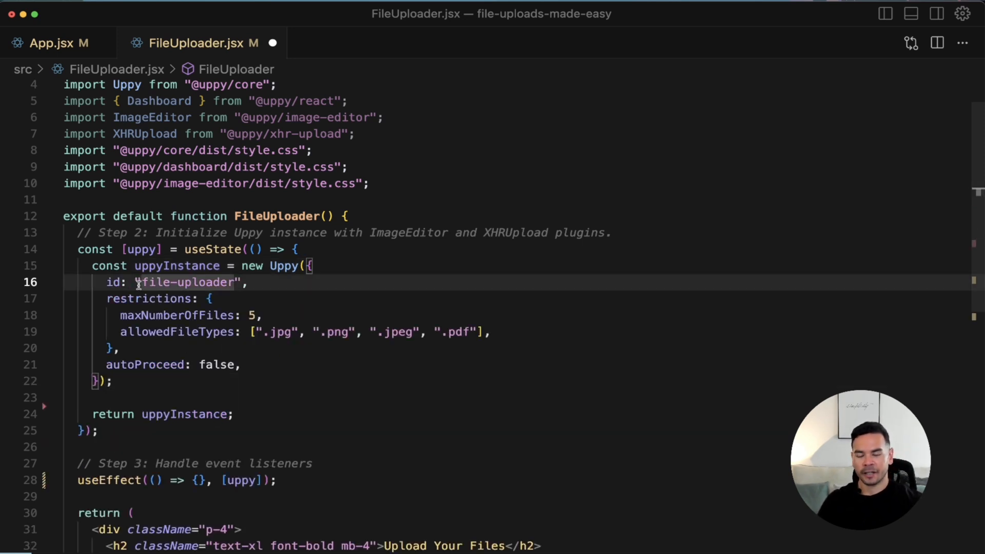
mouse_move(192, 316)
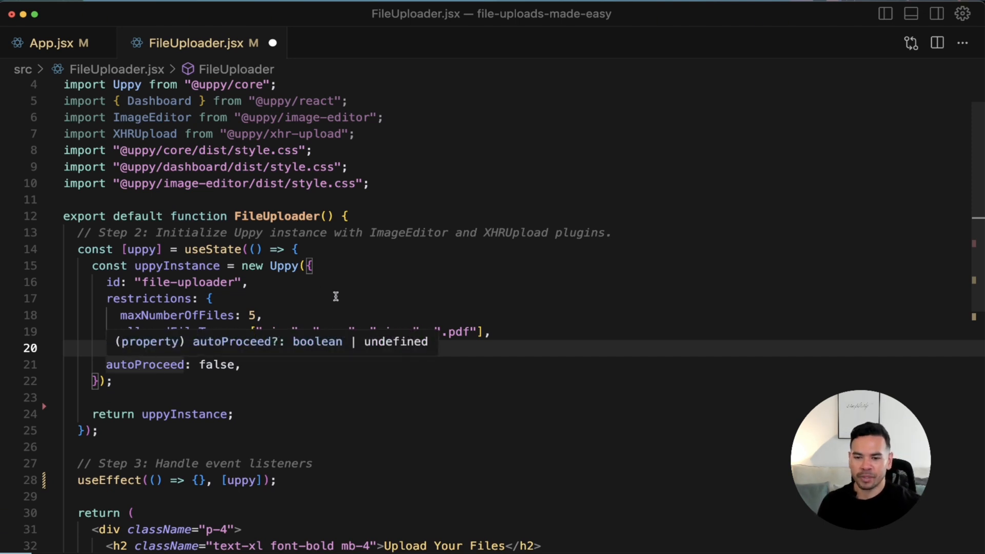
left_click(320, 332)
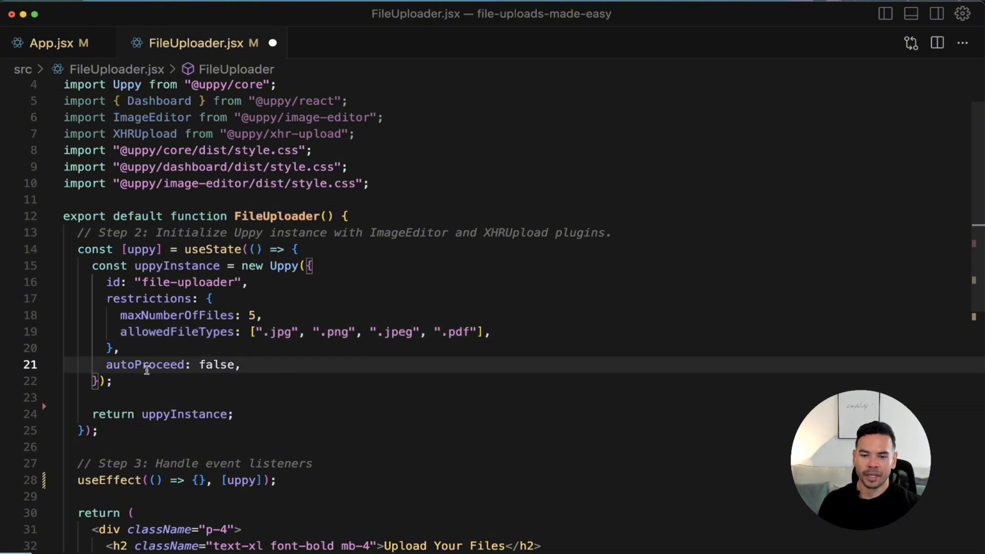
mouse_move(145, 365)
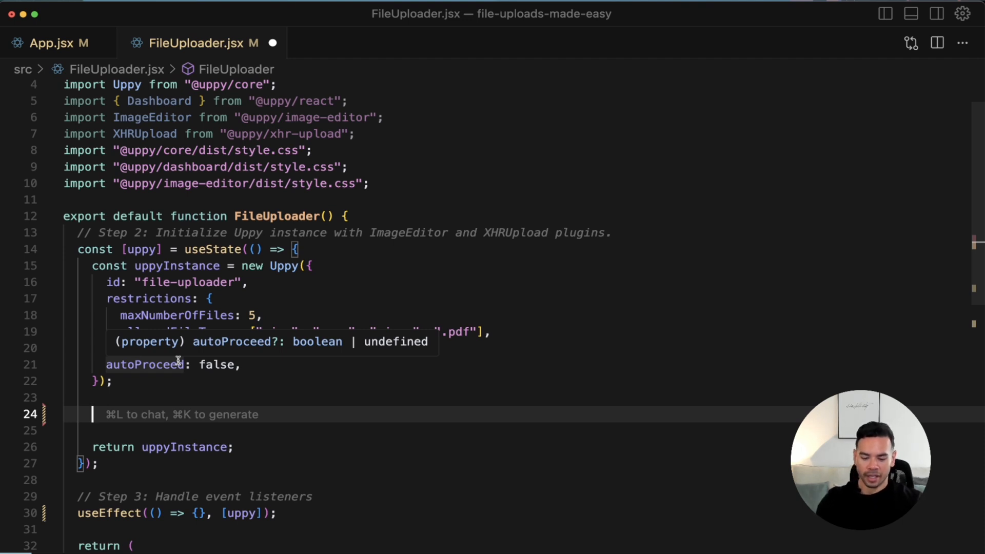
Start a uppyInstance.use() call on a new line above return uppyInstance.
type("u")
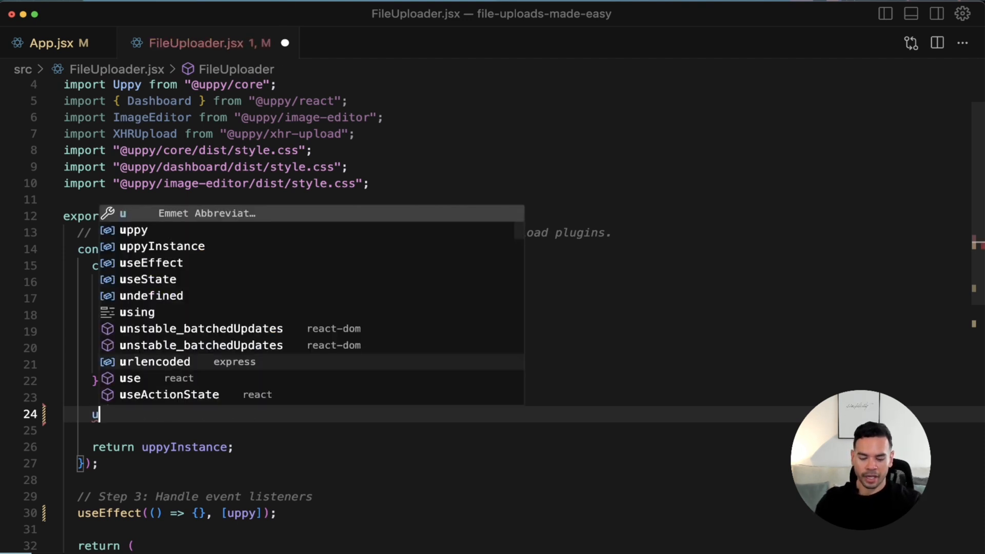
type("ppyInstance")
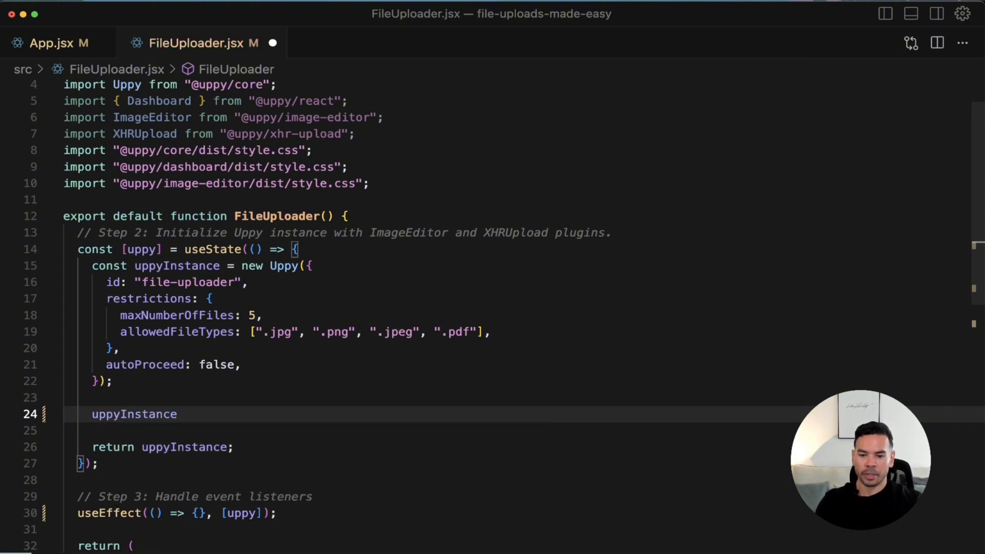
type(".use(")
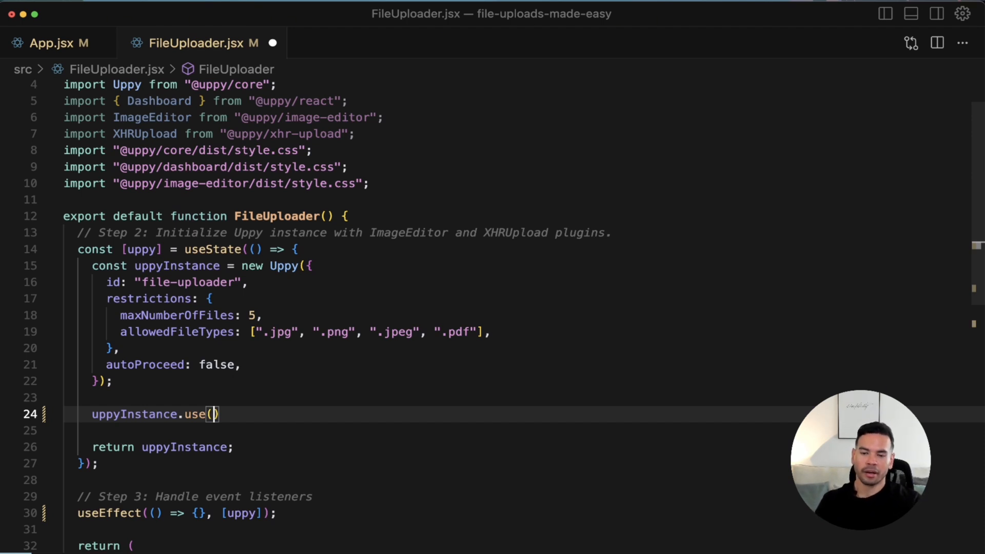
Pass ImageEditor with cropperOptions and all actions set to true into uppyInstance.use().
type("ImageEditor, {")
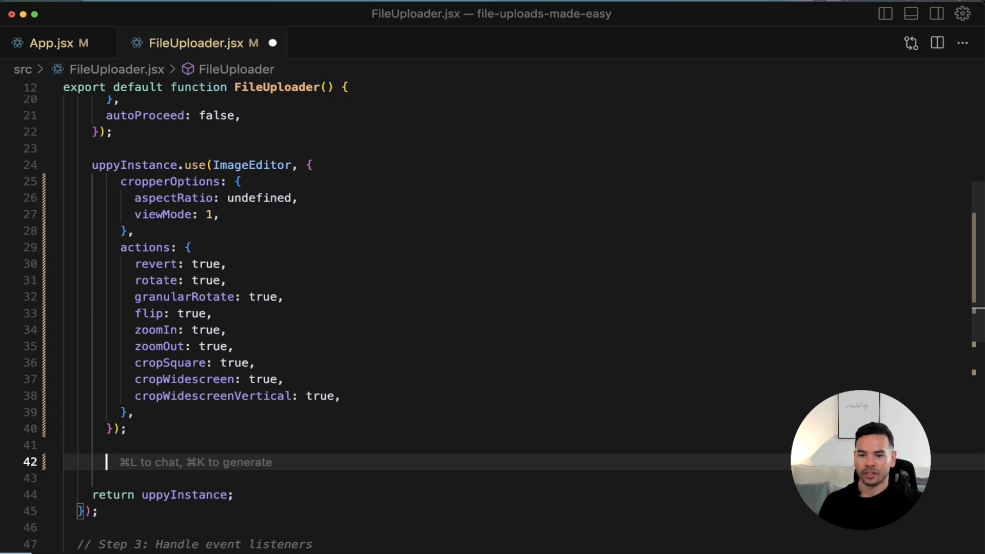
Register XHRUpload with fieldName "files" and write success, error and complete handlers.
type("u")
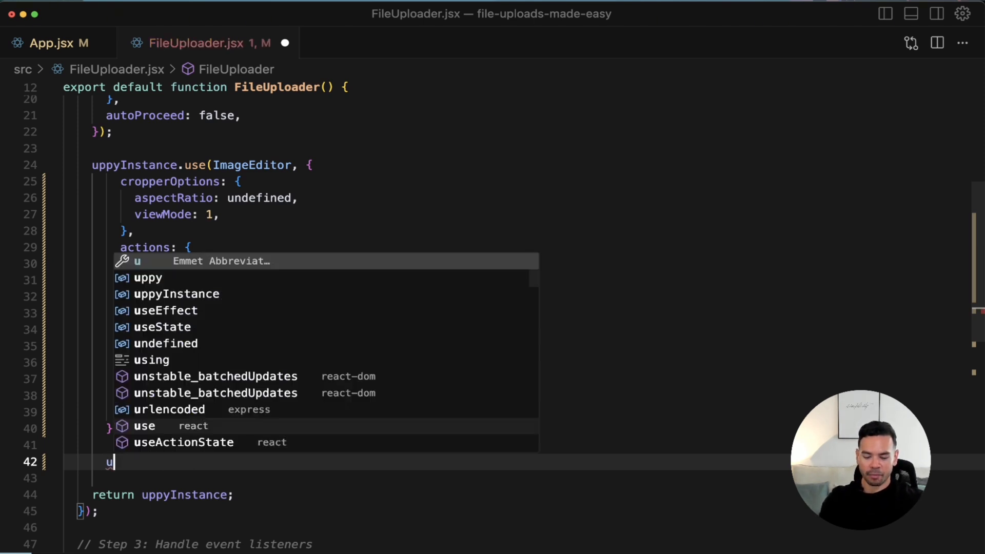
type("ppy")
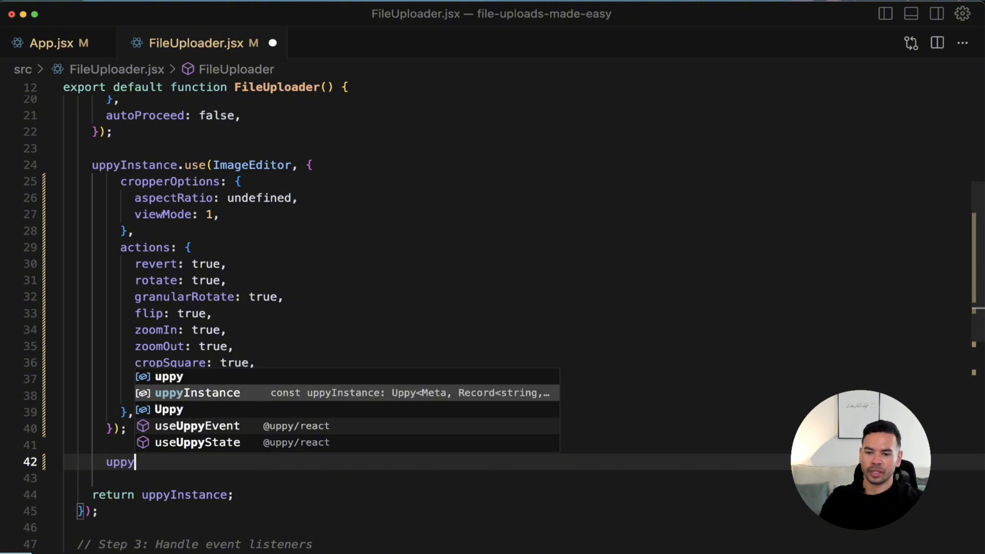
type("Instance.use(")
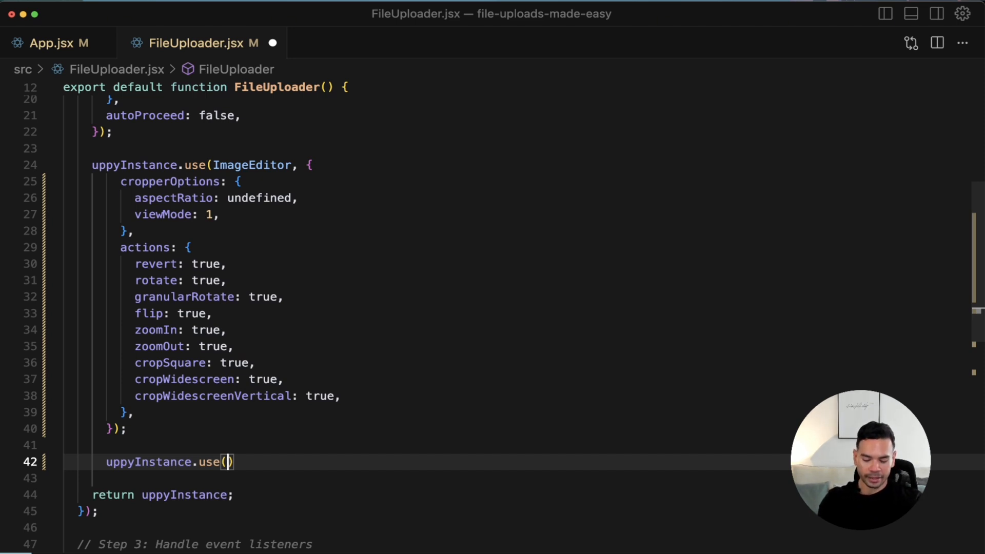
type("XHRUpload,")
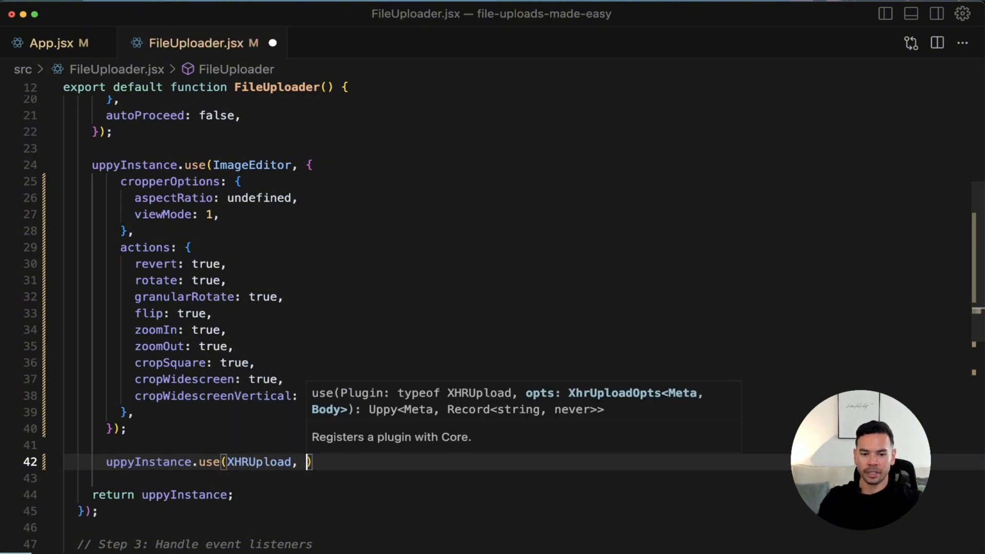
type("{}")
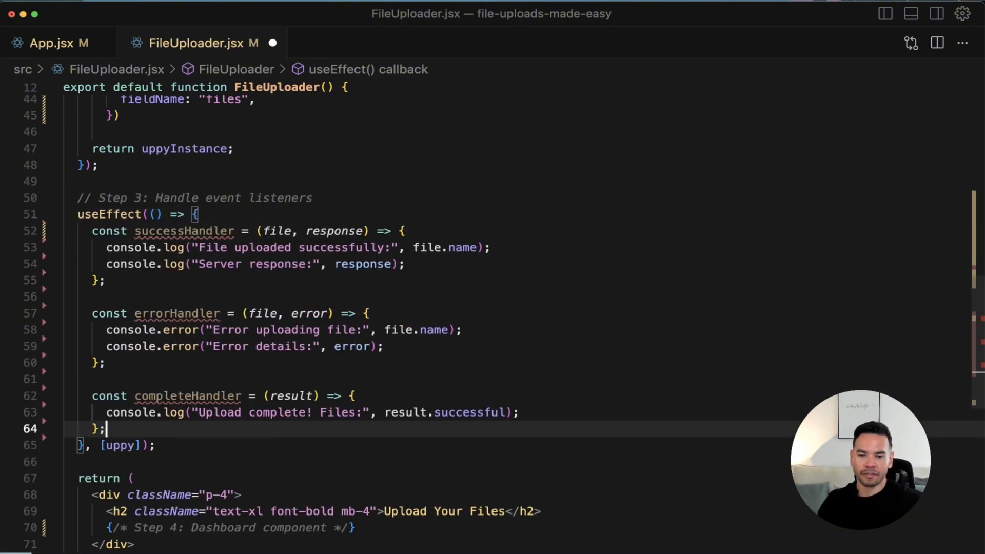
Attach the success handler with uppy.on("upload-success", ...).
key("Cmd+Space")
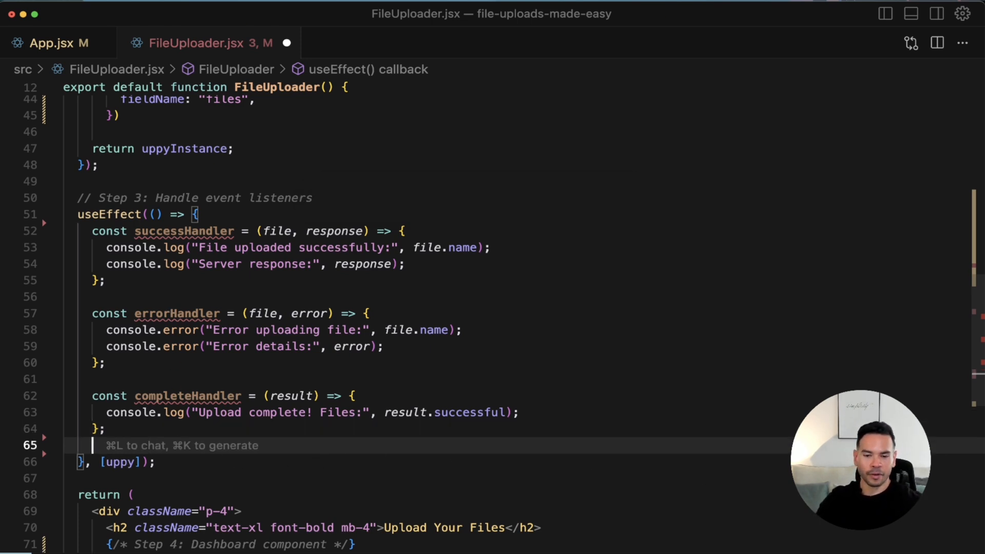
key("Enter")
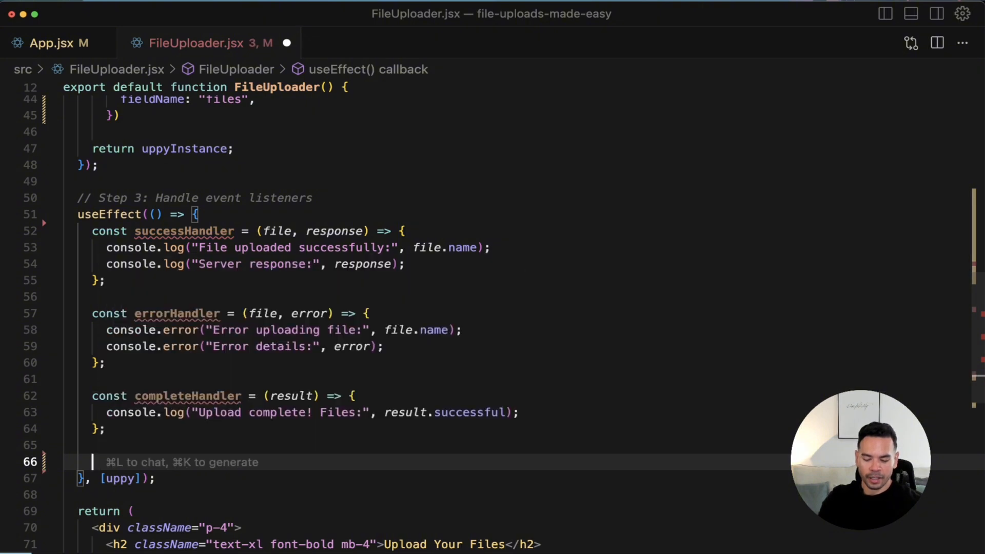
type("uppy.on(")
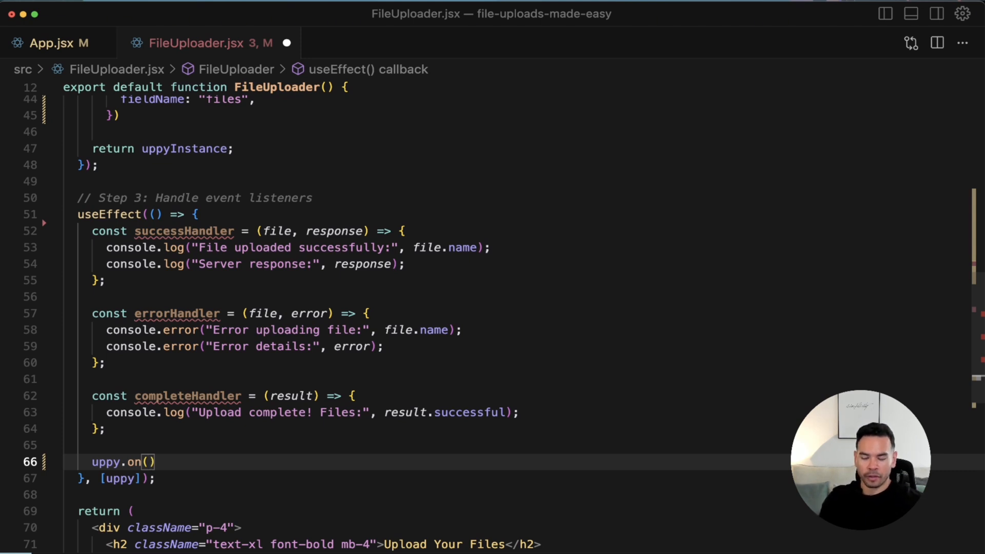
type("\"\"")
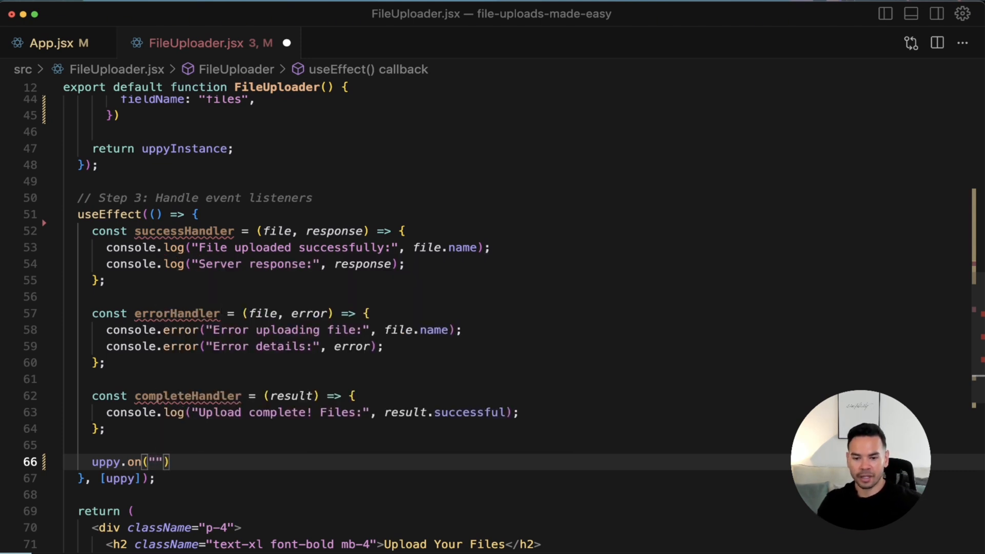
type("uploade")
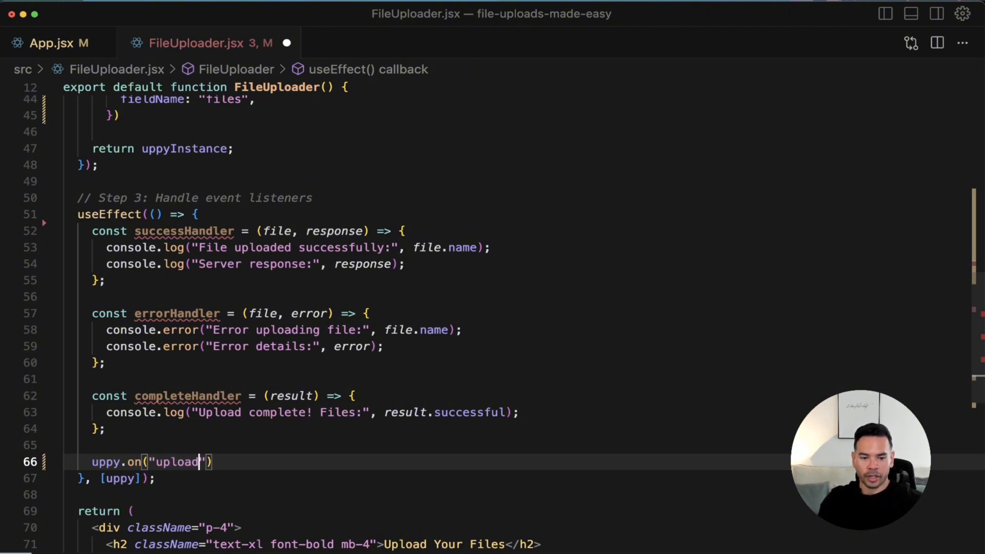
type("-success")
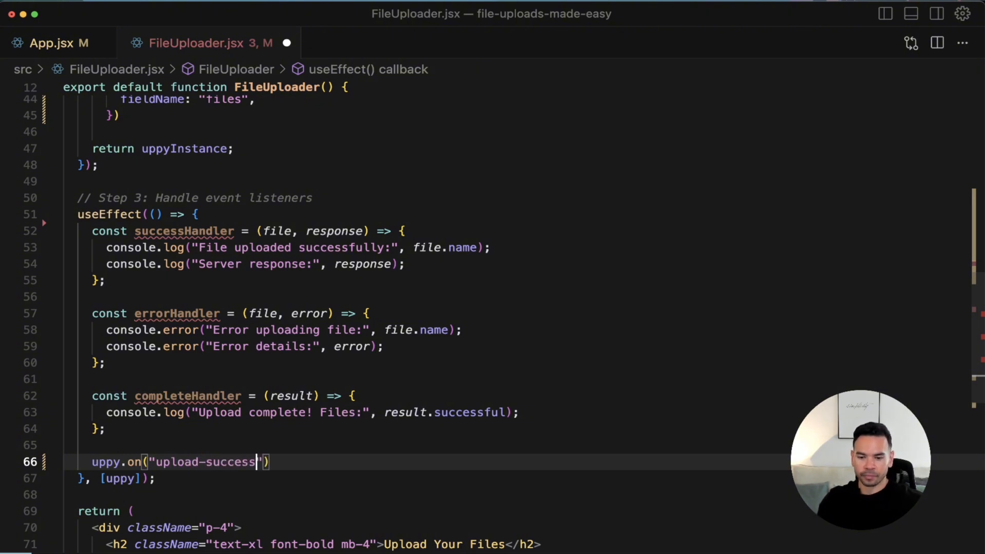
type("\",")
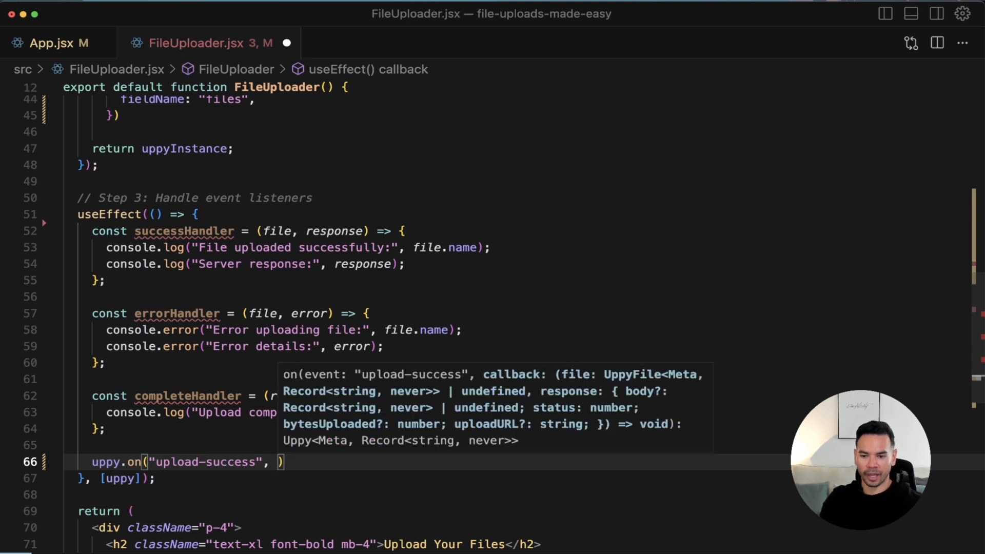
type("suss")
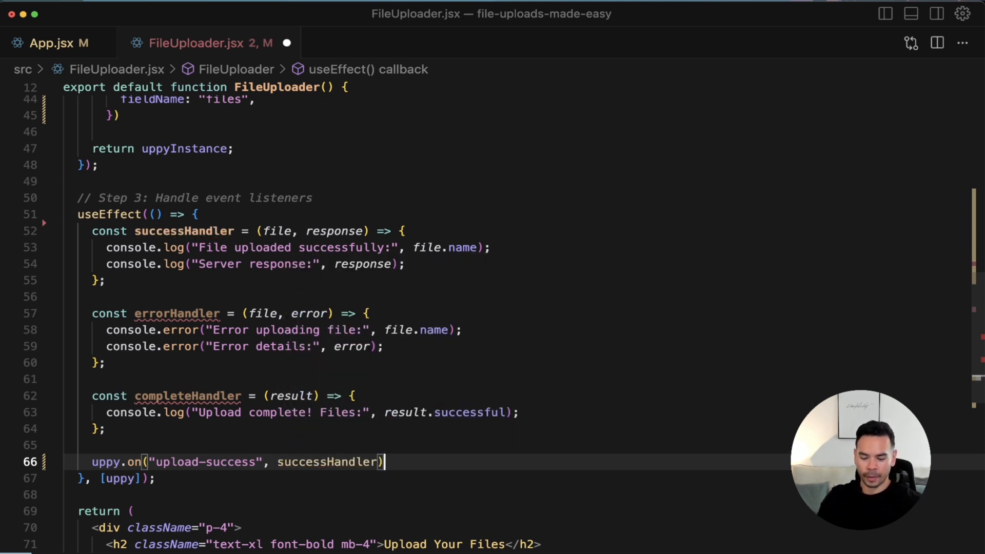
Attach errorHandler to the "upload-error" event with uppy.on.
type("upp")
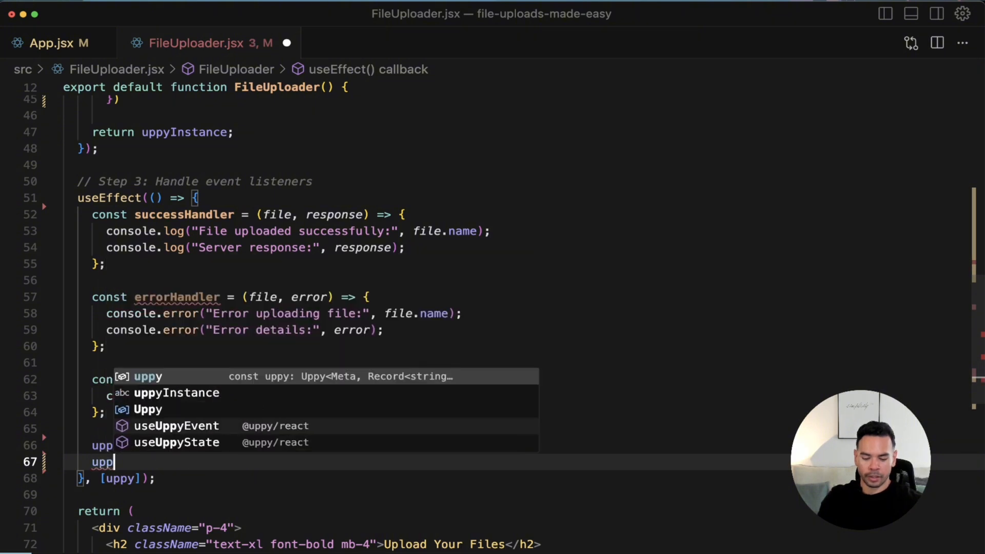
type("y.on")
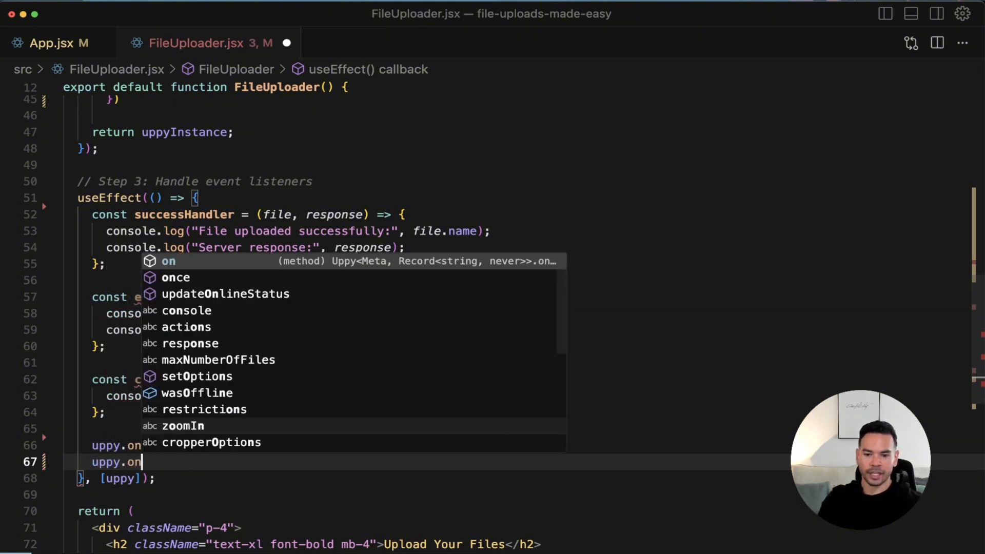
type("(\"up\"")
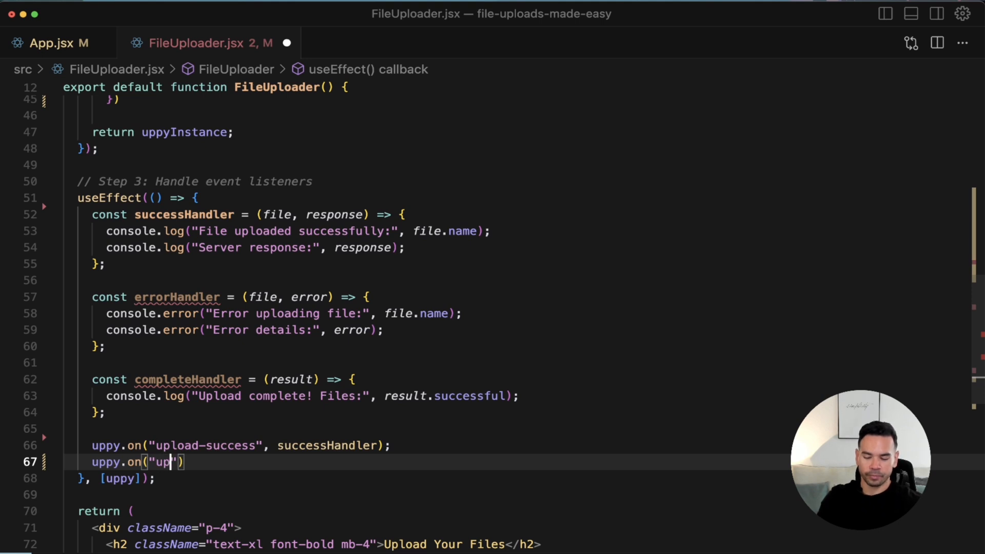
type("load-error")
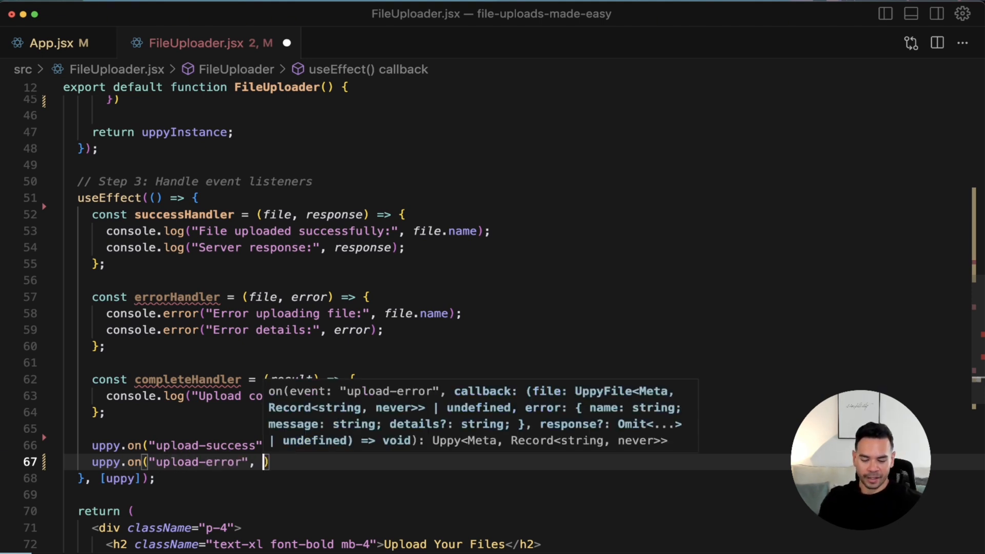
type("errorHandler")
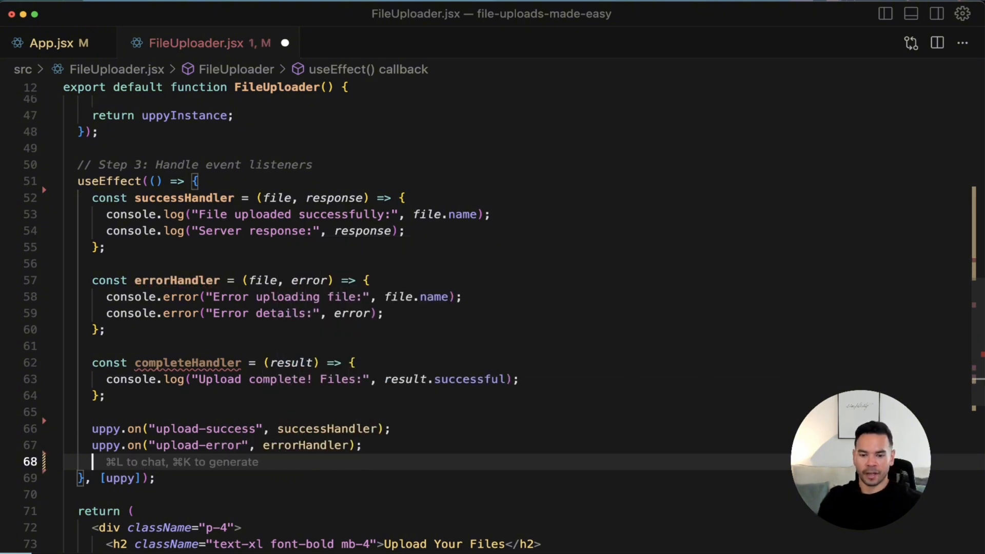
Attach the completion handler to the "complete" event.
type("upp")
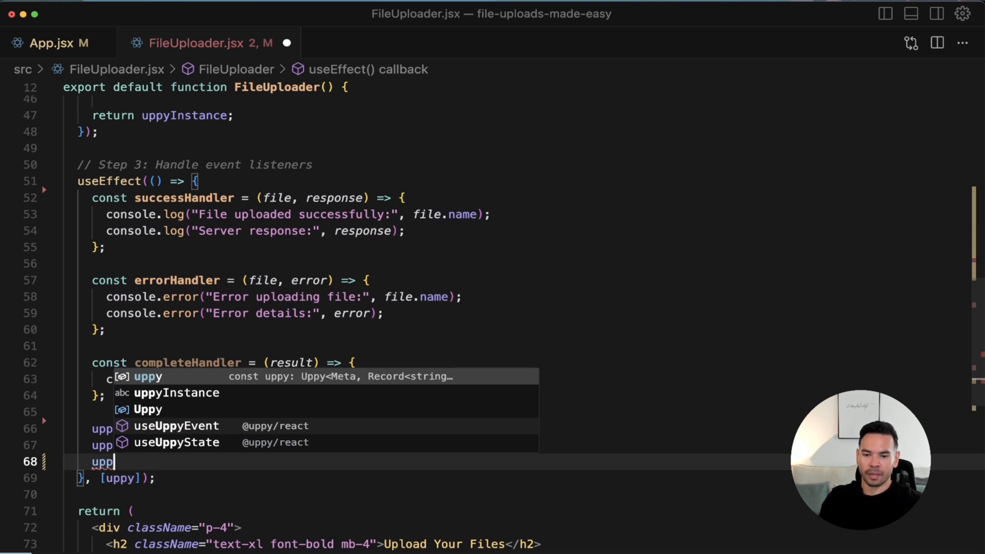
type(".on(\"")
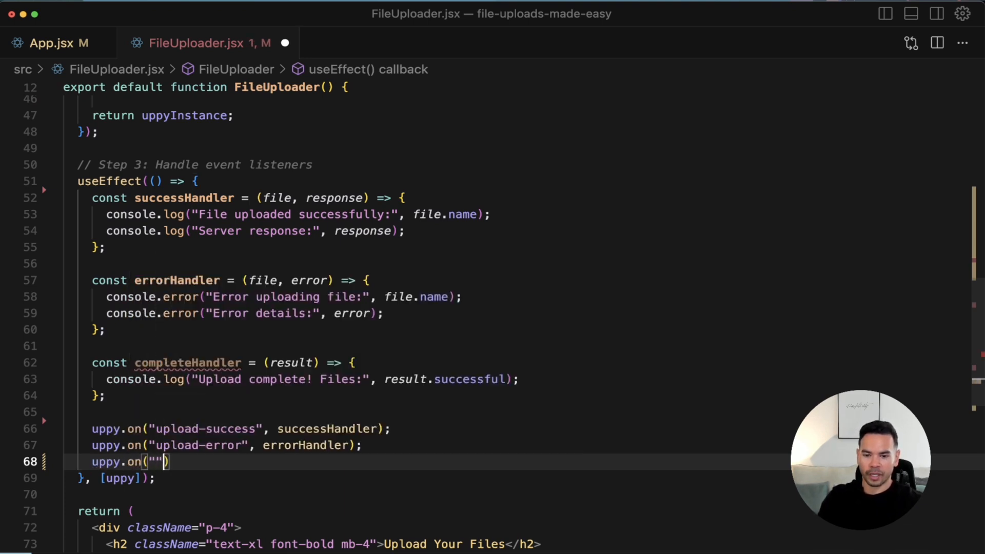
type("complete")
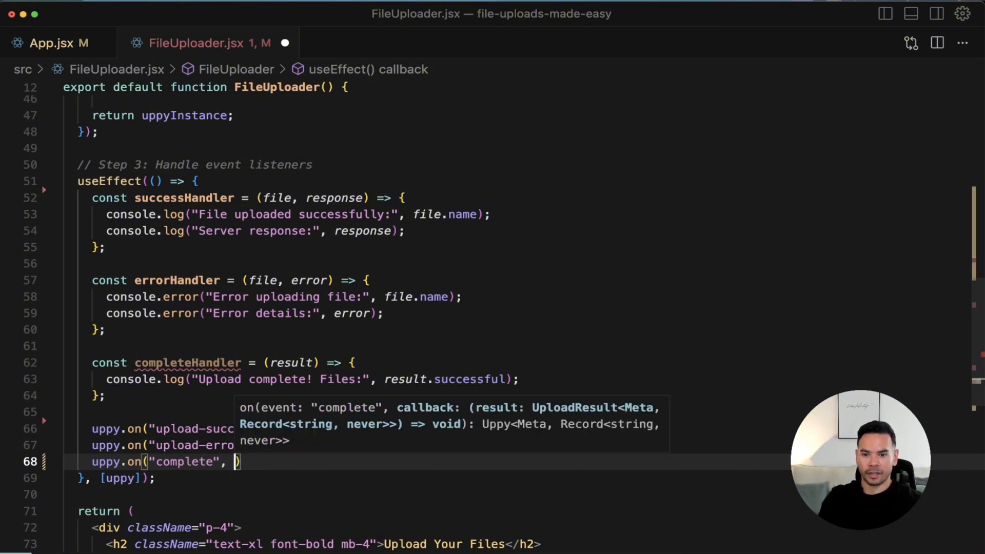
type("completeHandler")
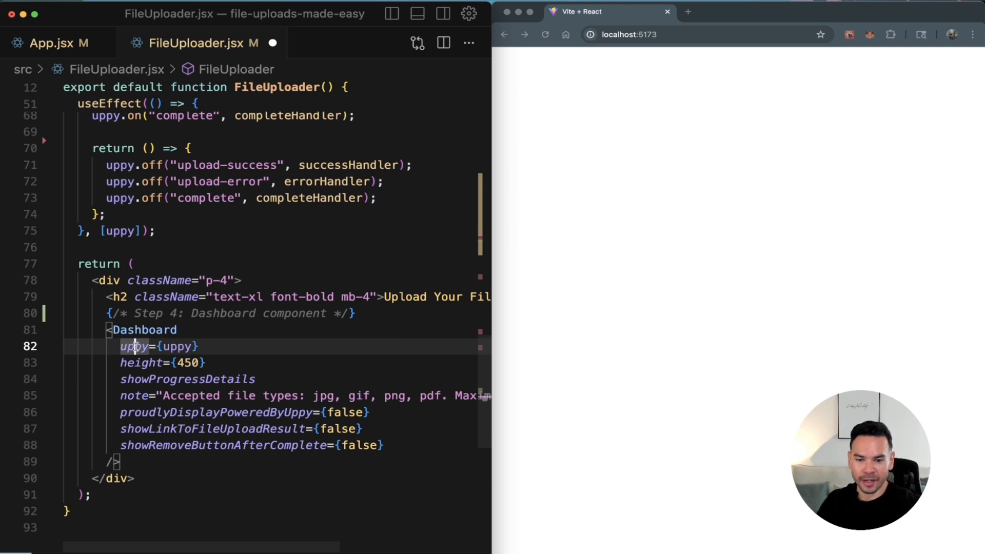
Select the uppy prop passed to the Dashboard component.
double_click(135, 346)
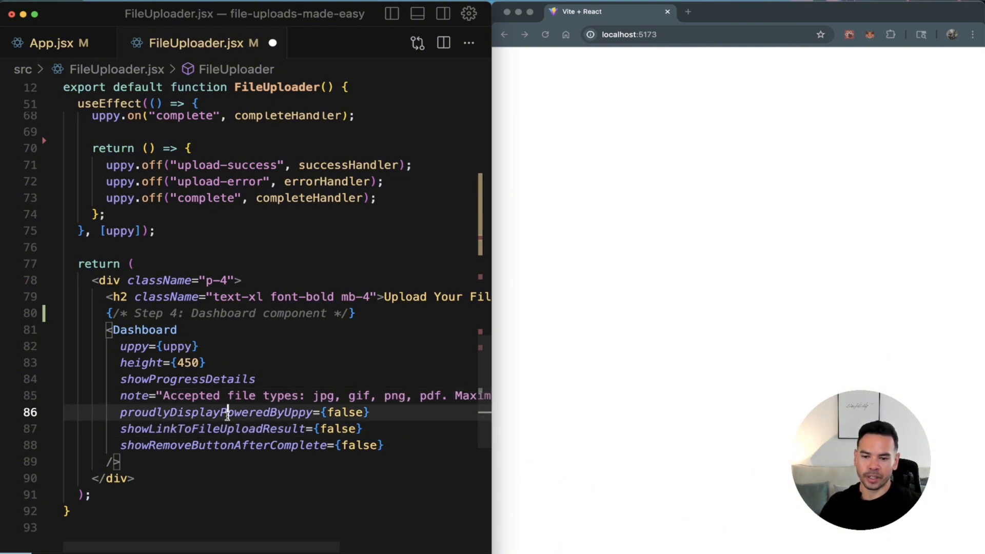
mouse_move(244, 445)
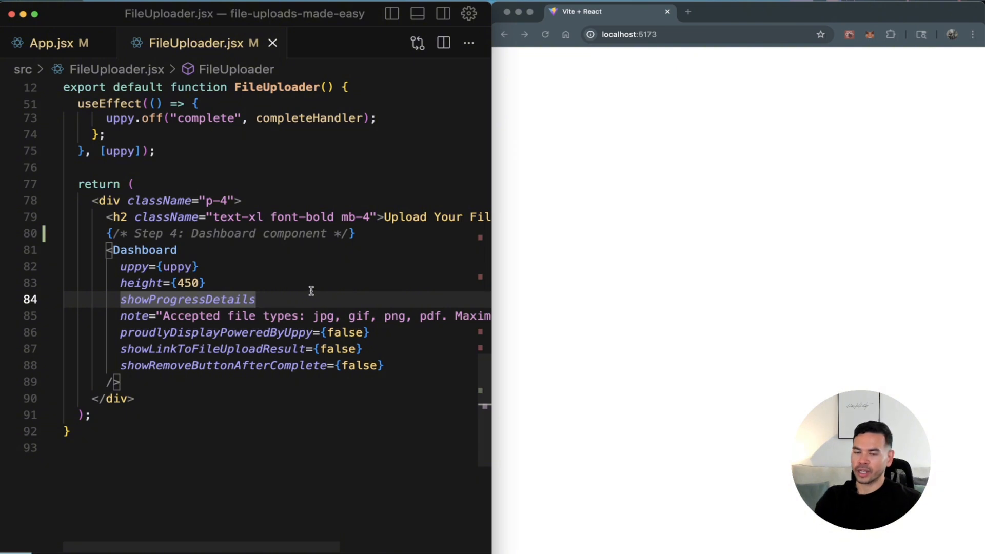
Switch to App.jsx to show it renders <FileUploader /> on line 6.
left_click(48, 42)
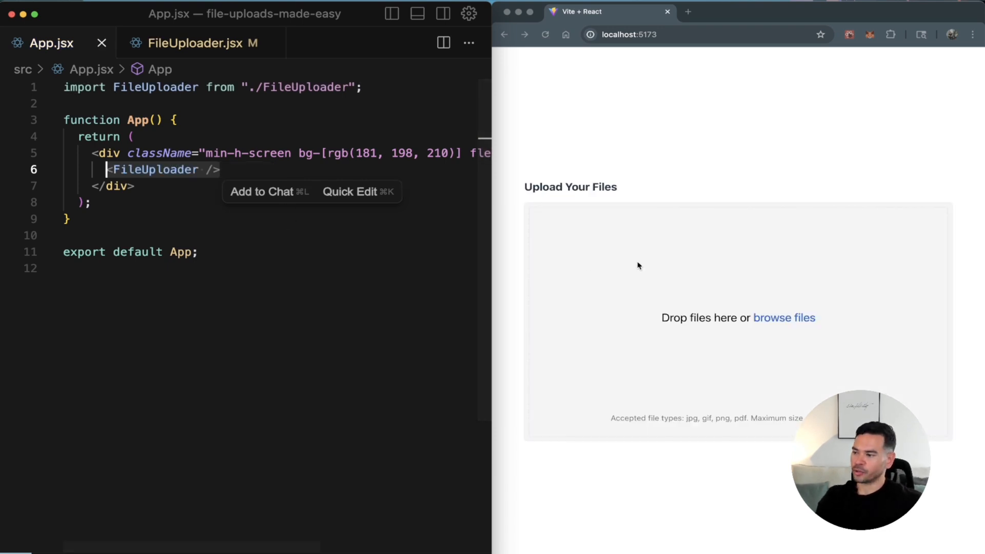
mouse_move(628, 264)
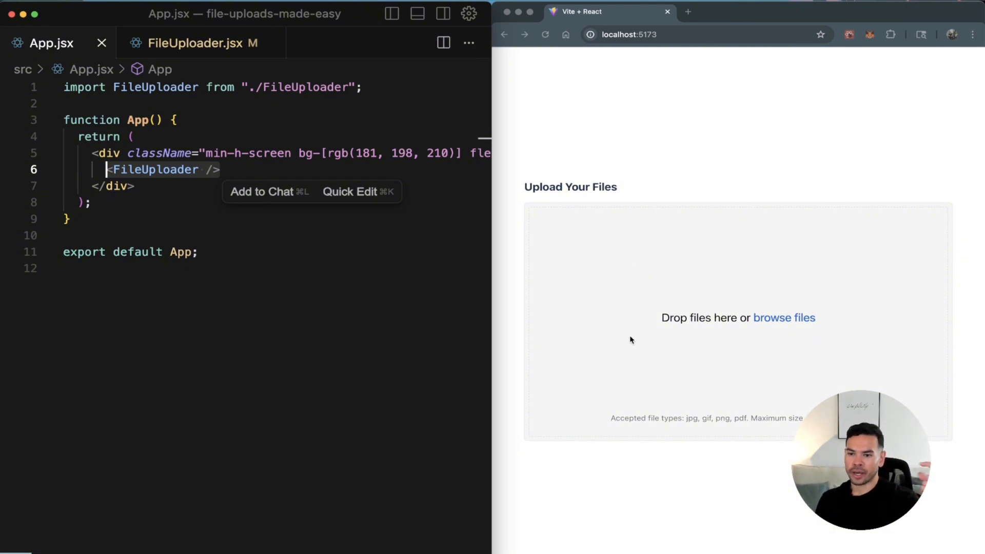
mouse_move(789, 321)
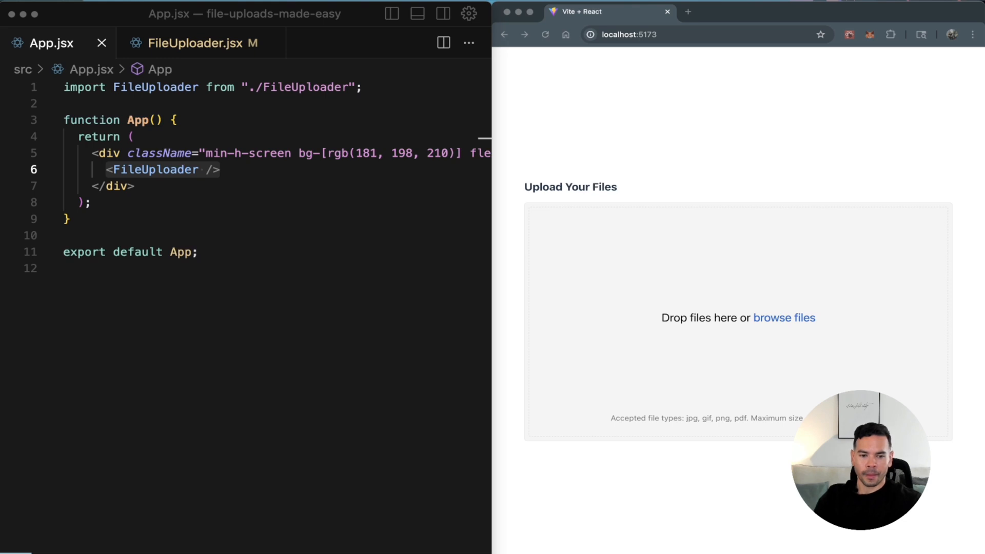
Drop boat.png, forrest.png and house.png on the dashboard and resize boat.png's crop area.
left_click_drag(722, 299, 739, 308)
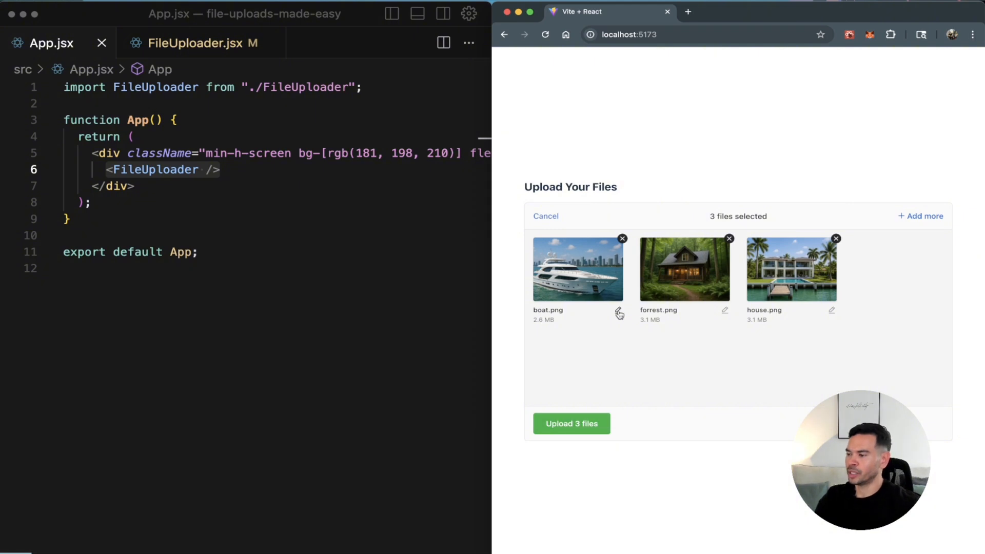
mouse_move(619, 313)
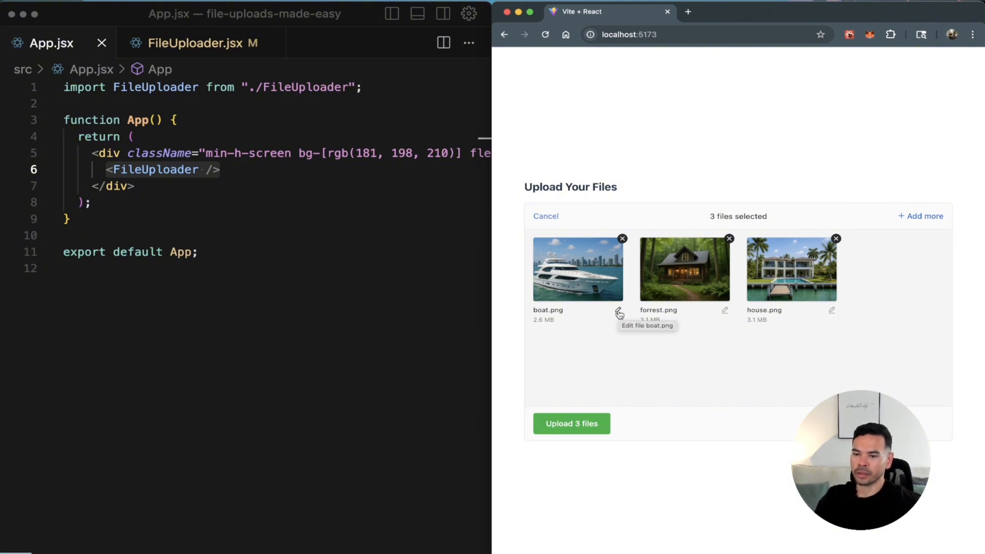
left_click(618, 313)
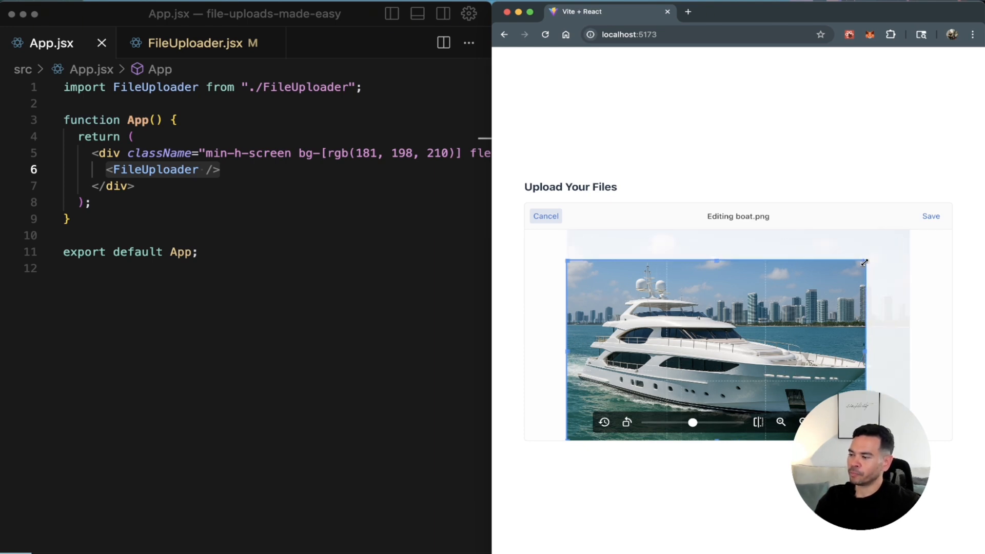
left_click_drag(864, 263, 883, 268)
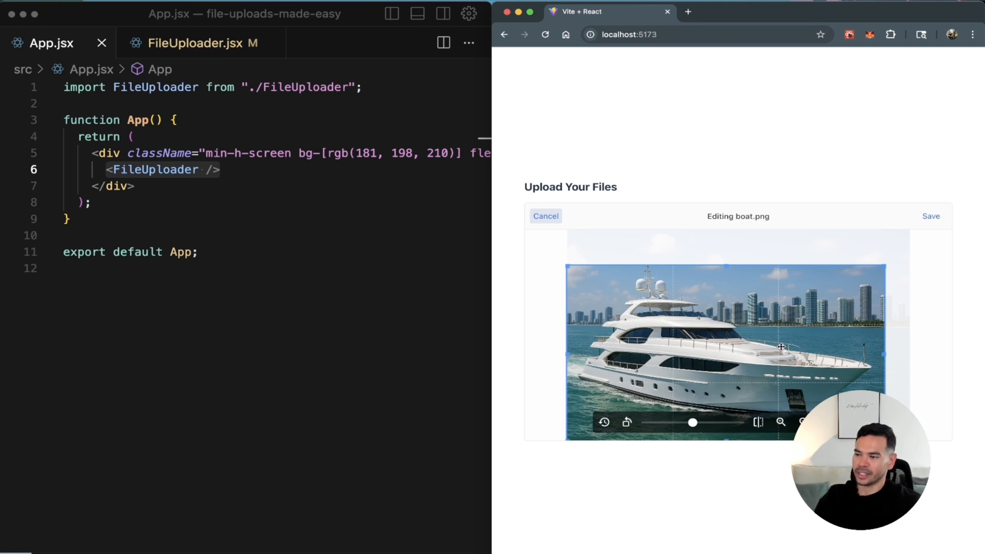
left_click(932, 216)
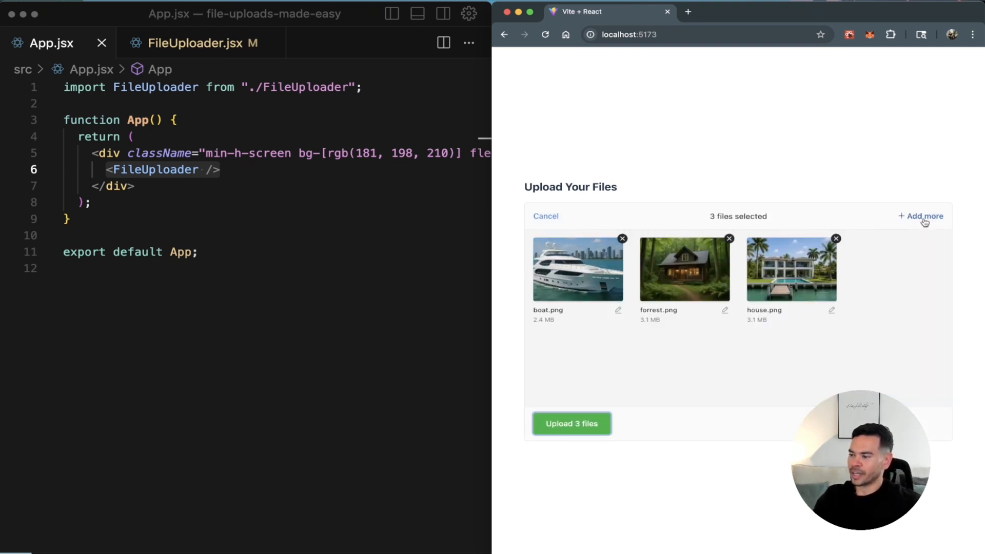
mouse_move(572, 432)
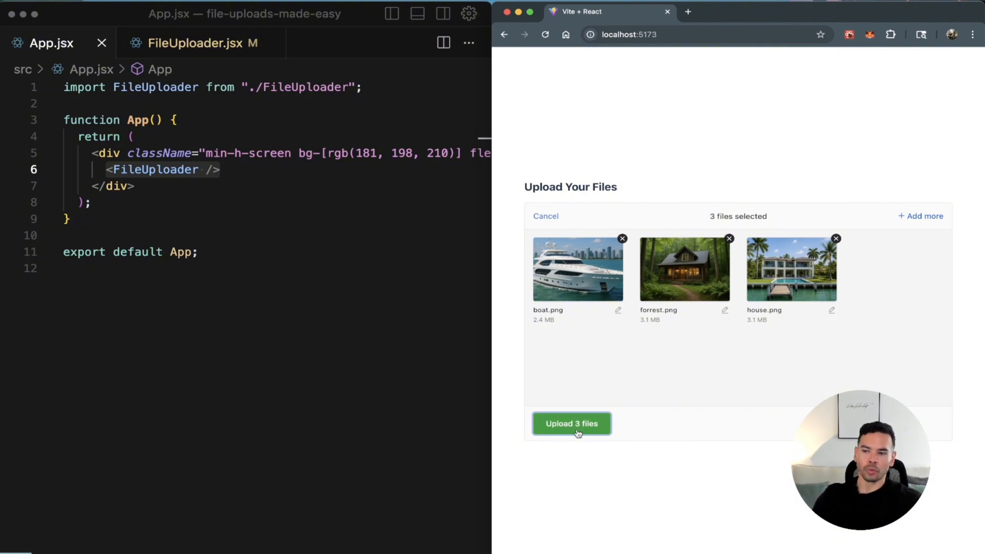
left_click(193, 43)
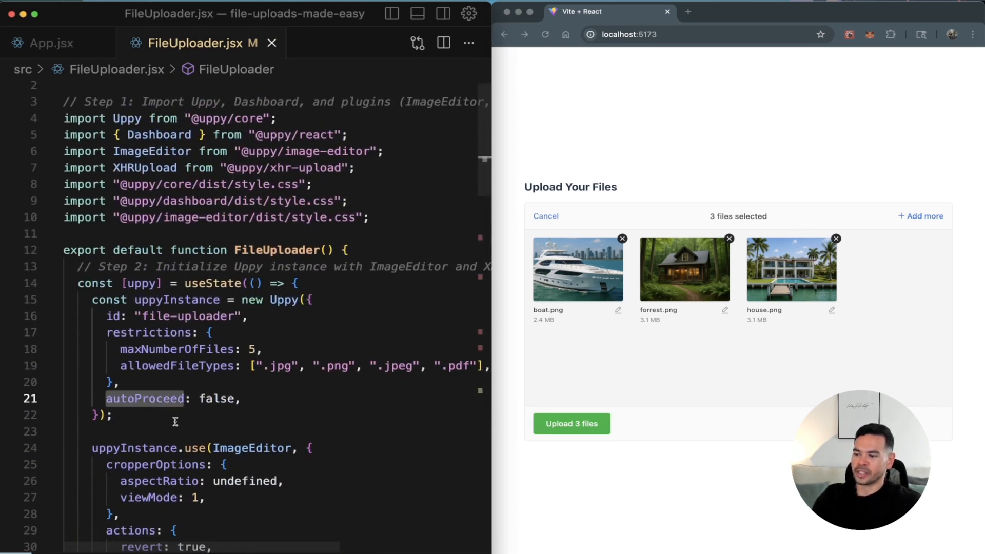
mouse_move(553, 283)
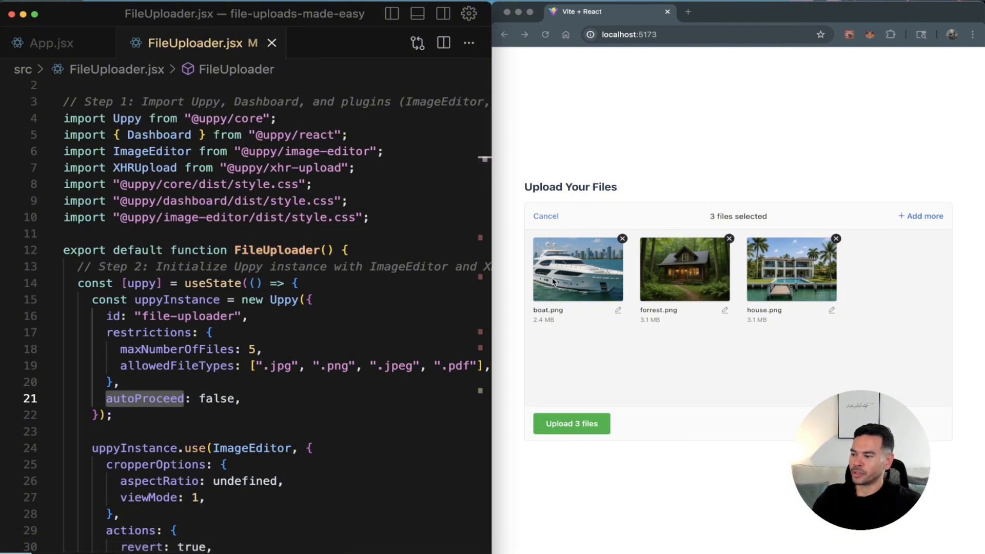
mouse_move(813, 344)
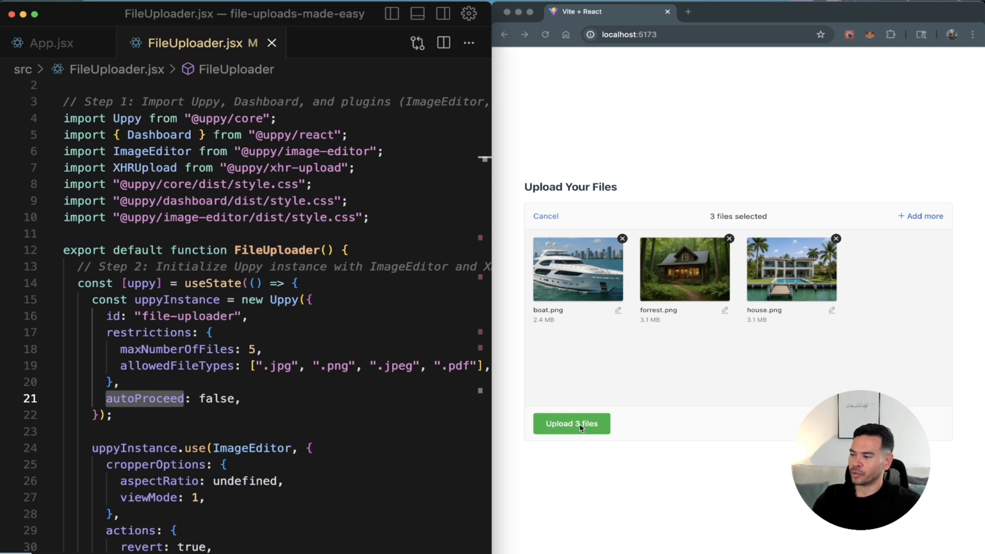
left_click(571, 423)
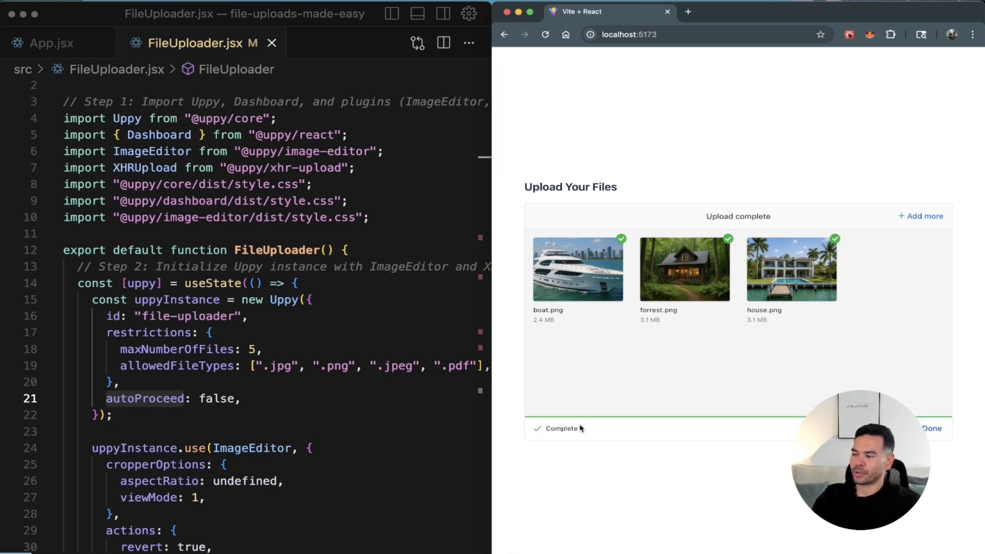
mouse_move(687, 446)
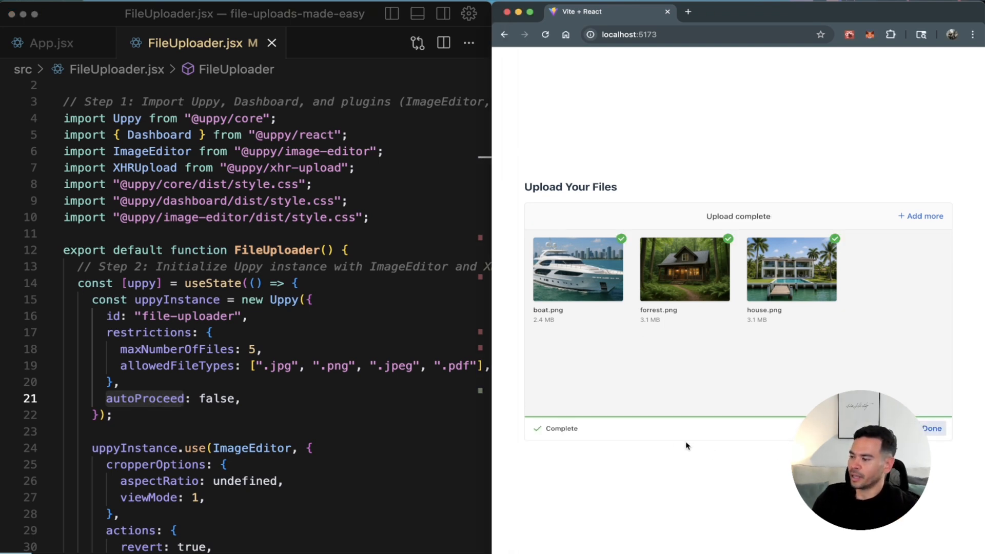
mouse_move(839, 242)
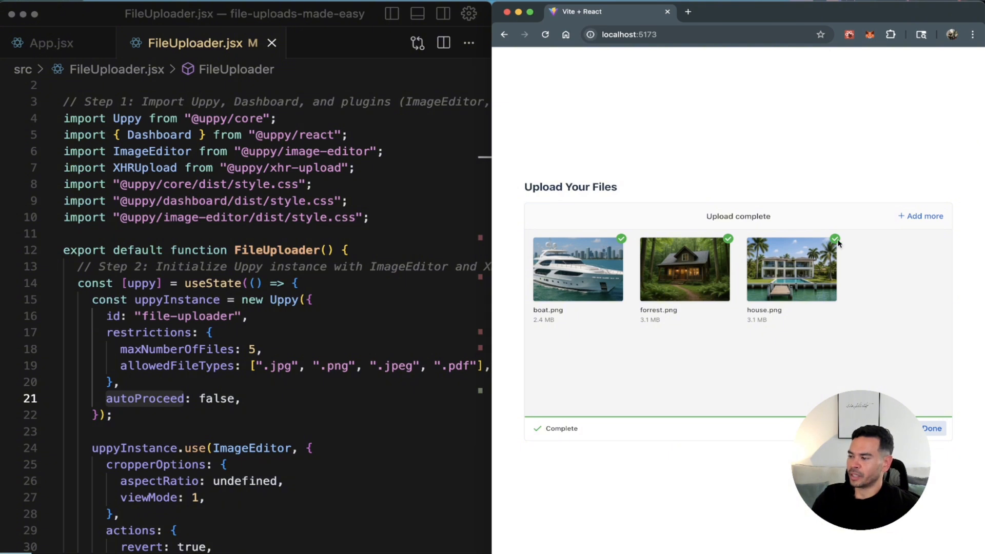
mouse_move(777, 367)
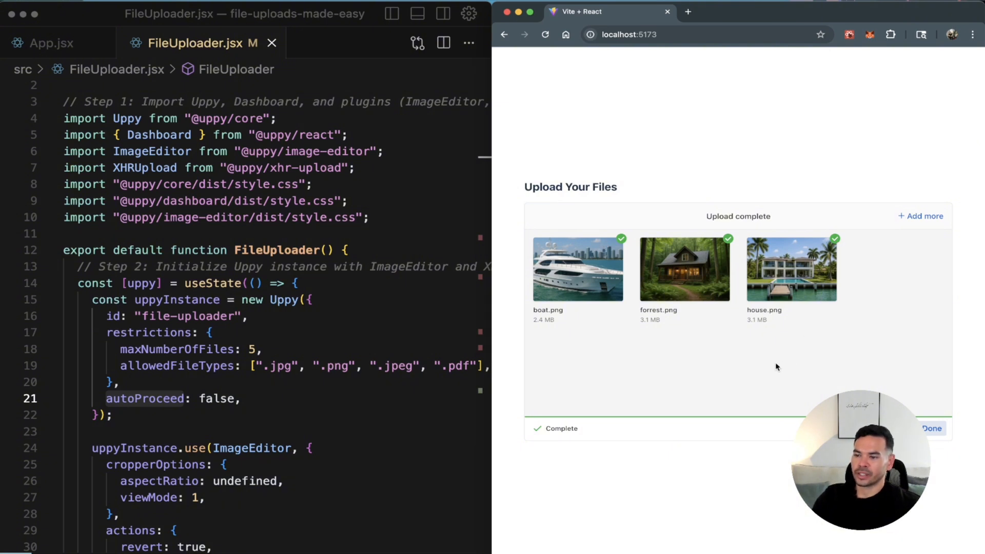
Add profile.jpg from Photos, upload it, and click Done to reset the uploader.
left_click(926, 216)
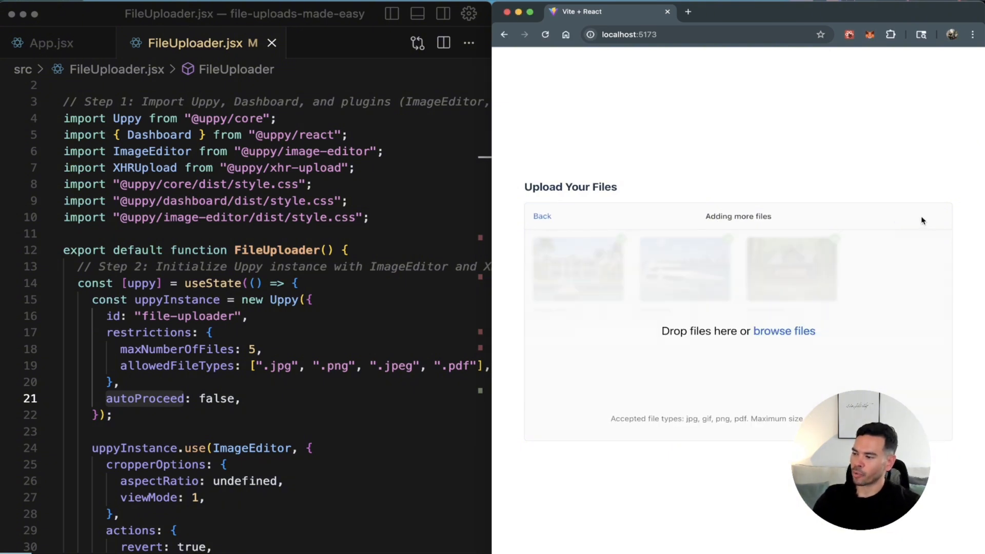
mouse_move(771, 337)
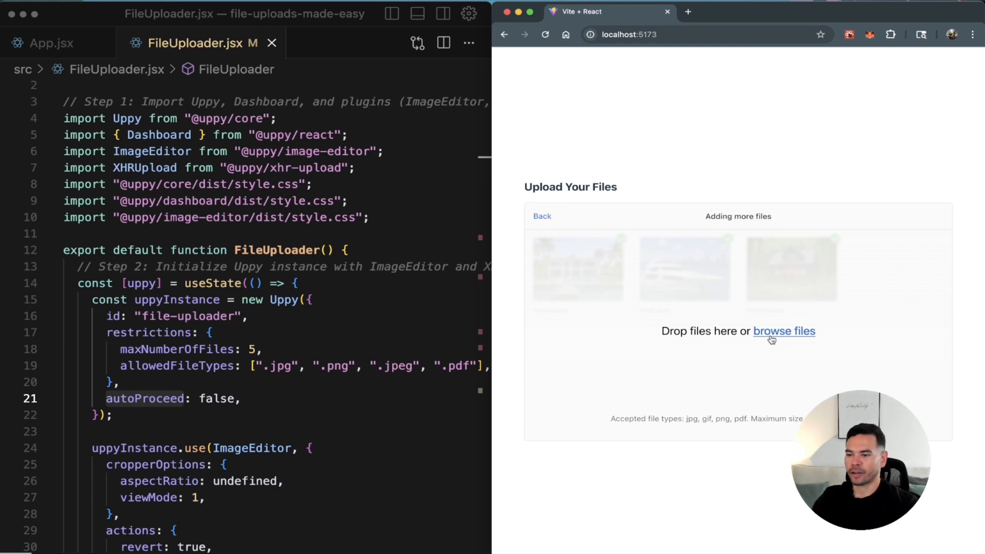
mouse_move(776, 342)
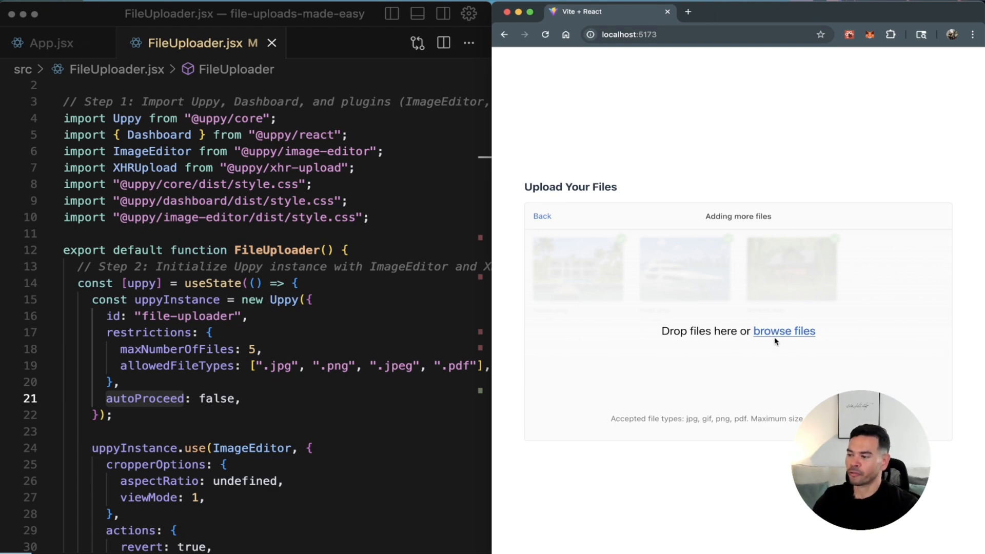
left_click(784, 331)
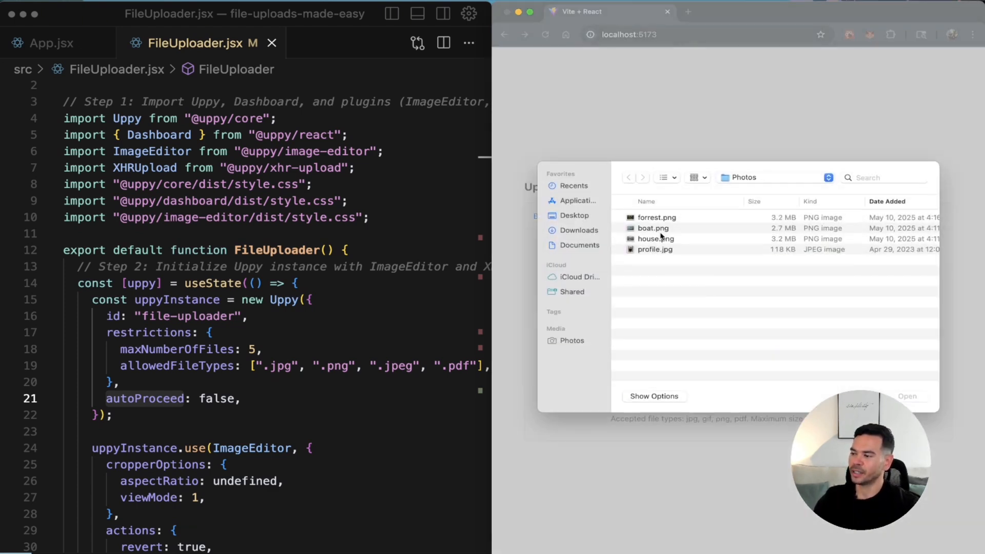
left_click(655, 250)
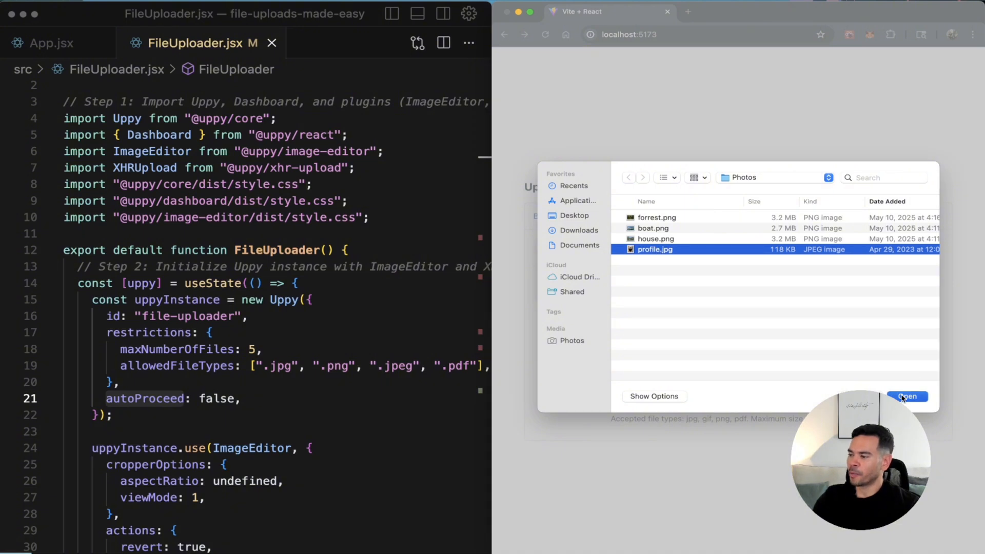
left_click(908, 396)
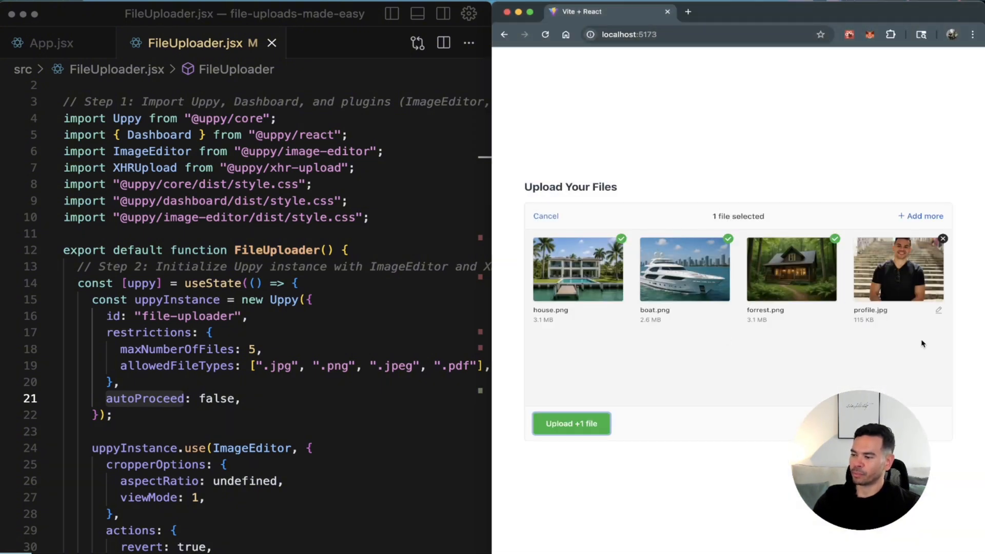
left_click(571, 423)
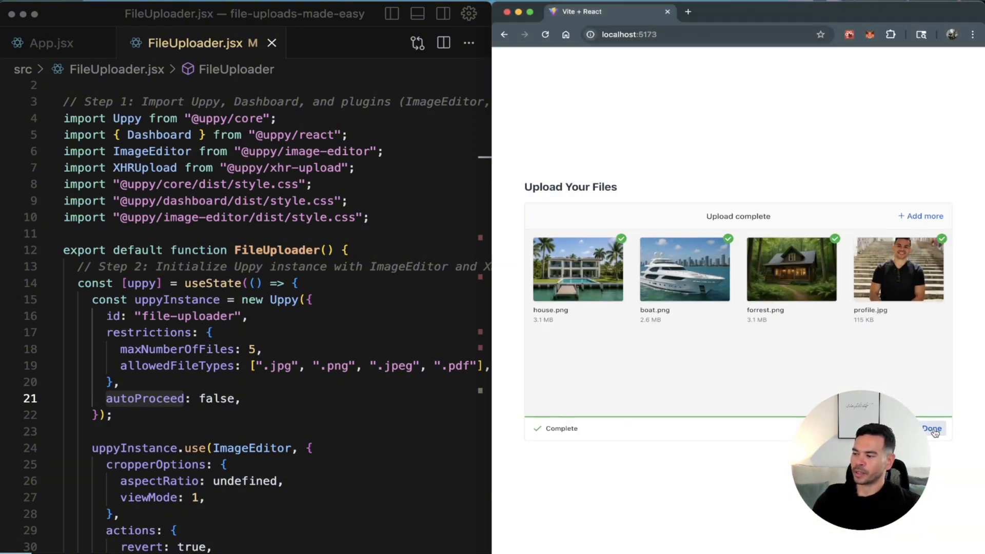
left_click(935, 429)
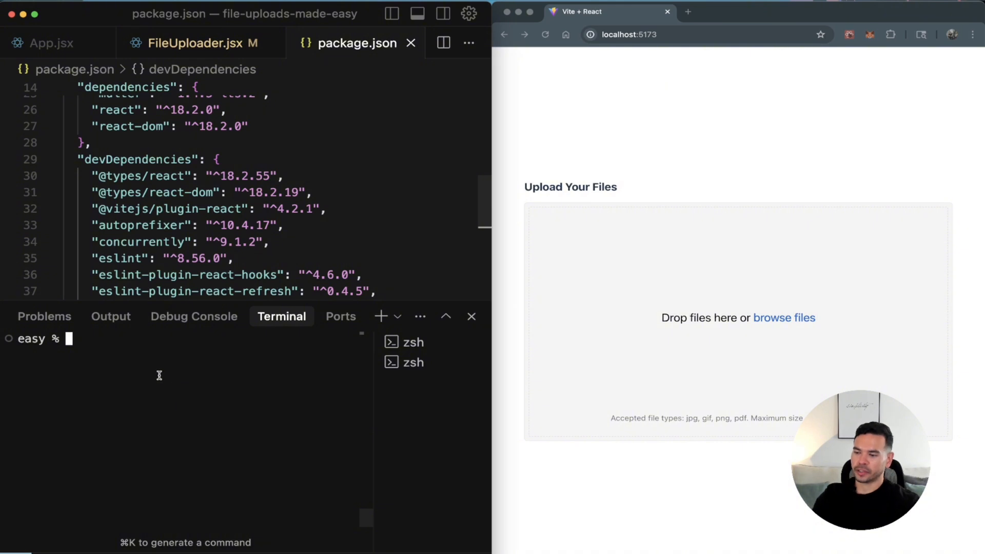
type("@uppy/webcam")
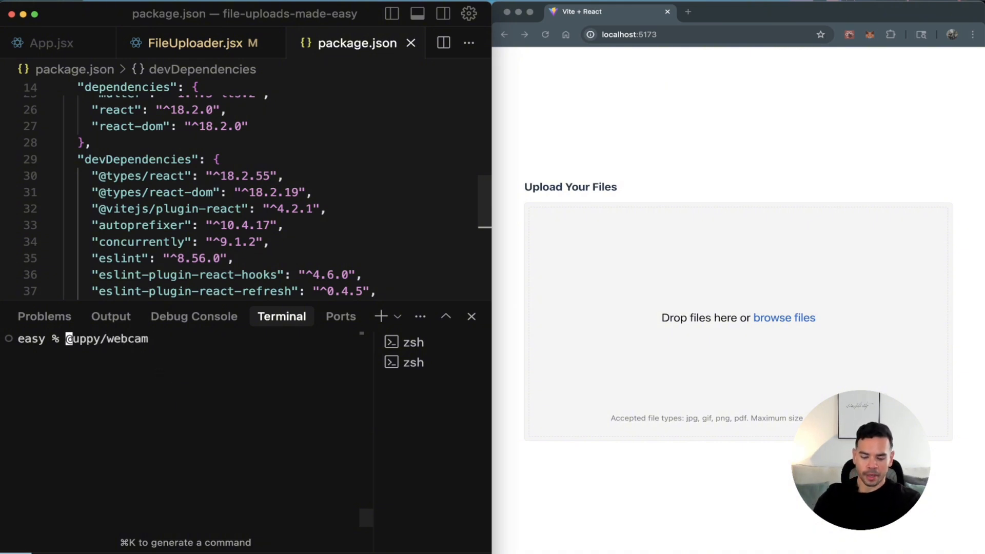
type("npm")
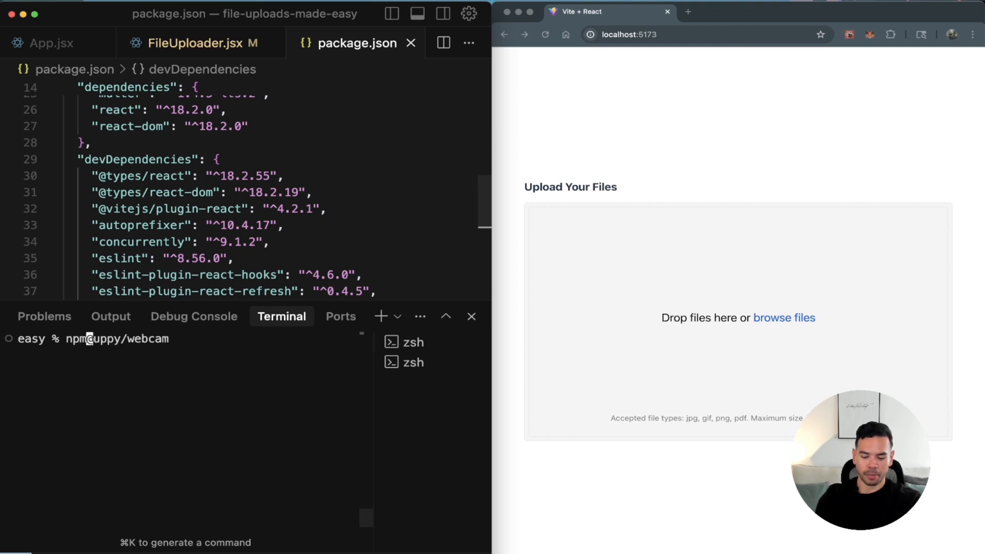
type("install")
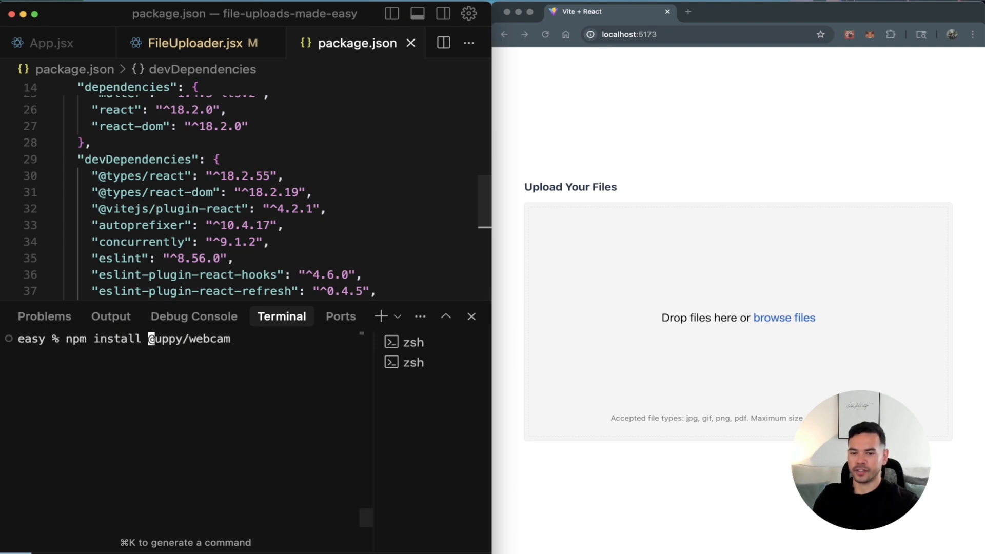
key("Enter")
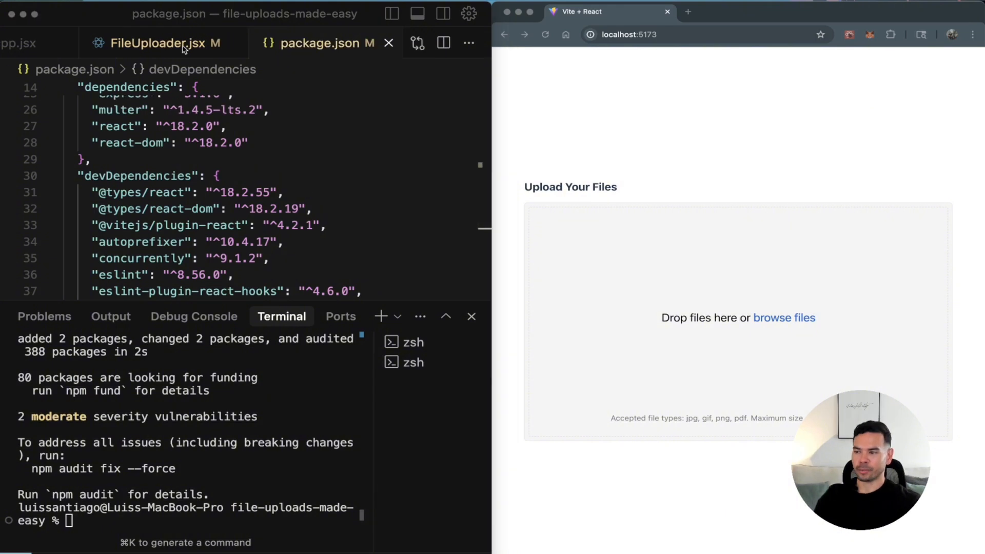
In FileUploader.jsx, add uppyInstance.use(Webcam) after XHRUpload and start a Webcam import on line 8.
left_click(159, 42)
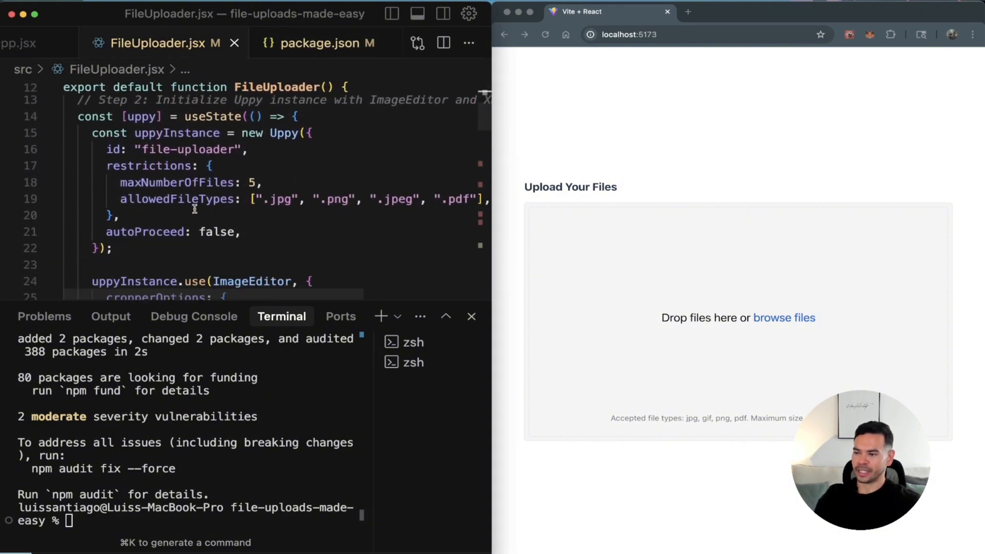
scroll("down", 3)
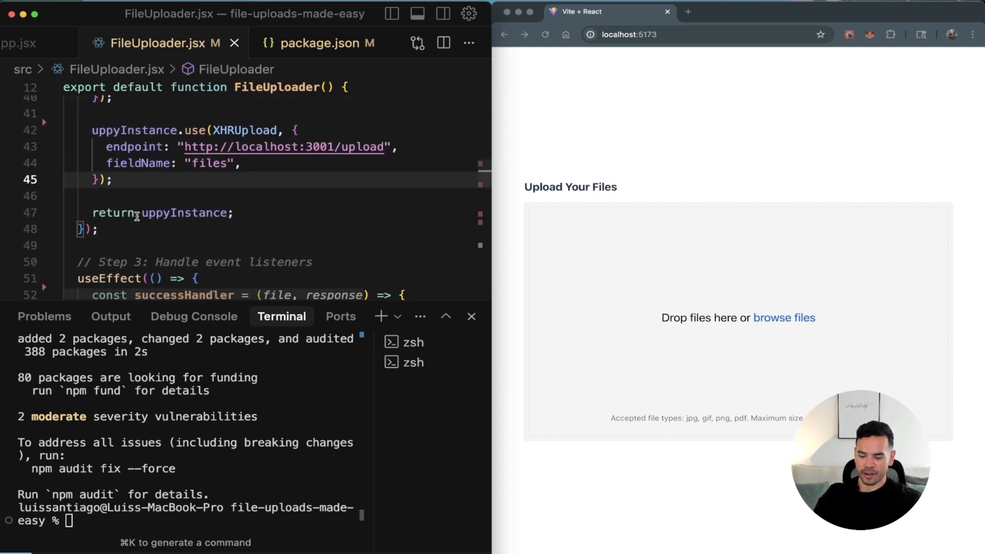
type("upp")
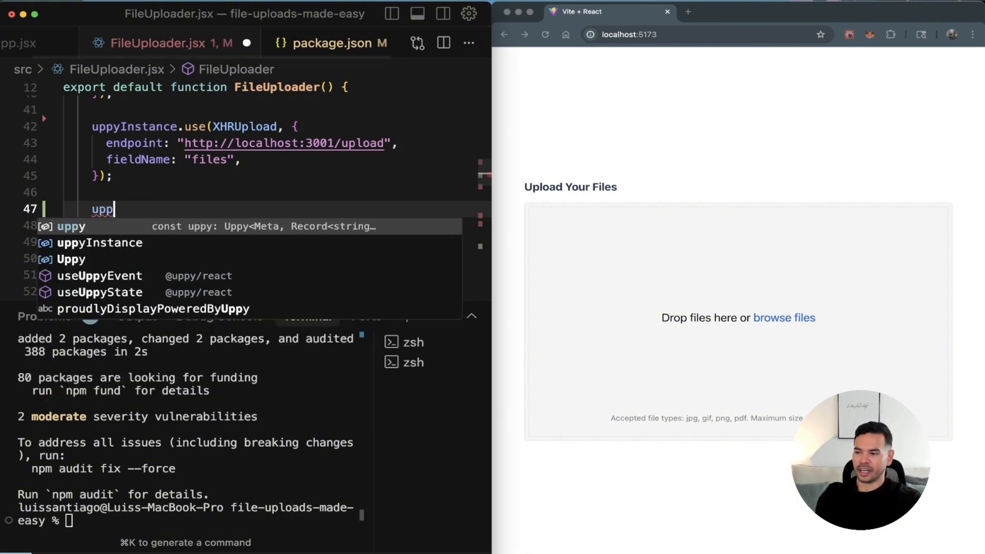
key("Down")
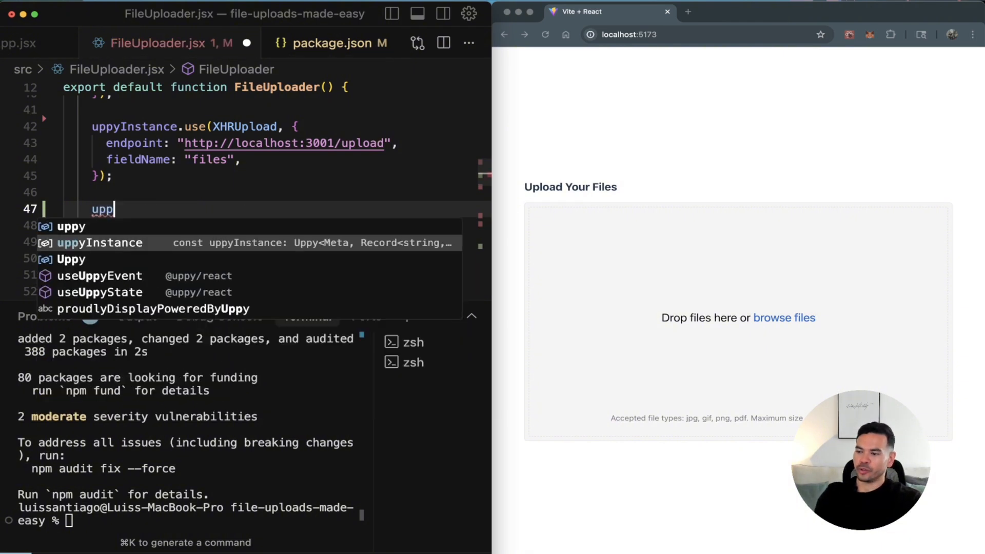
type("uppyInstance.")
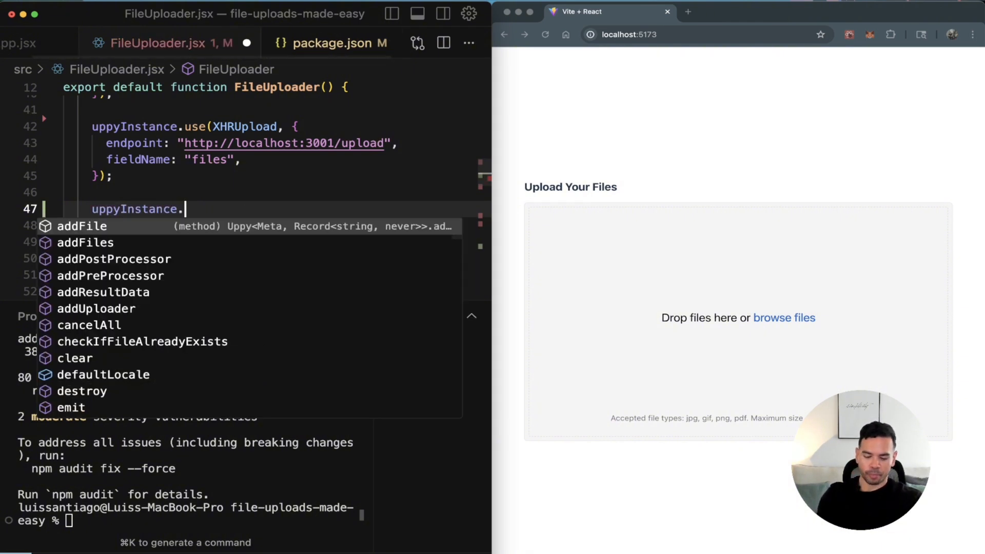
type("use(")
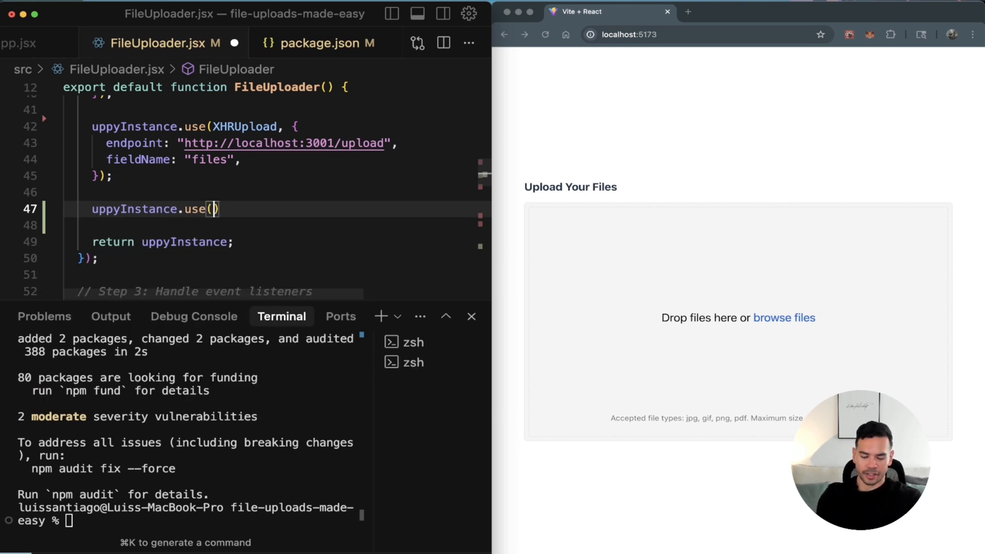
type("Web")
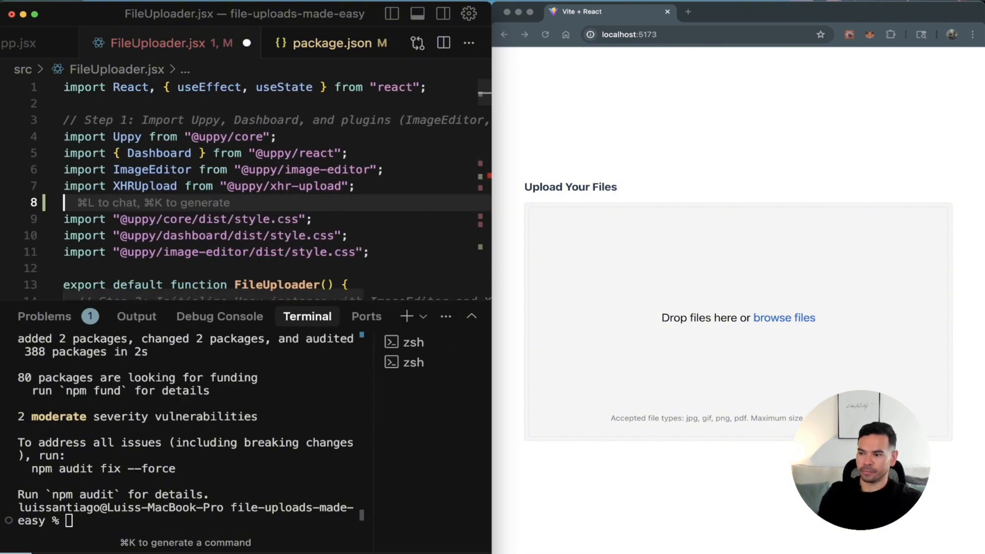
type("import")
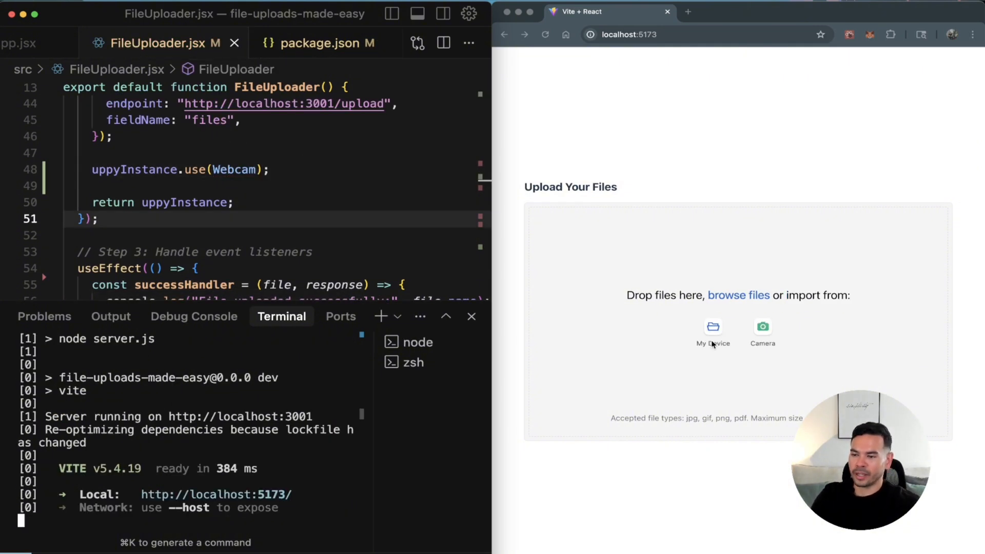
mouse_move(705, 333)
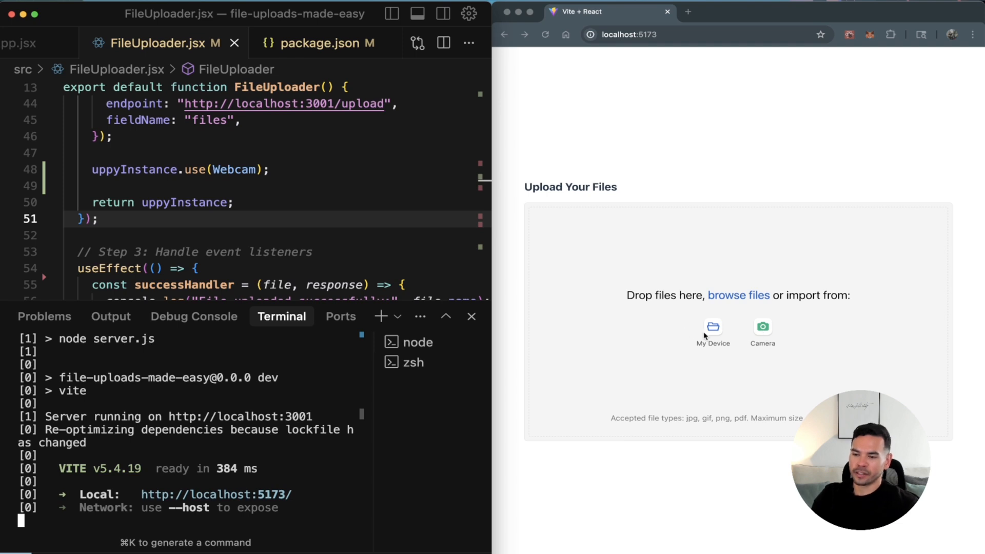